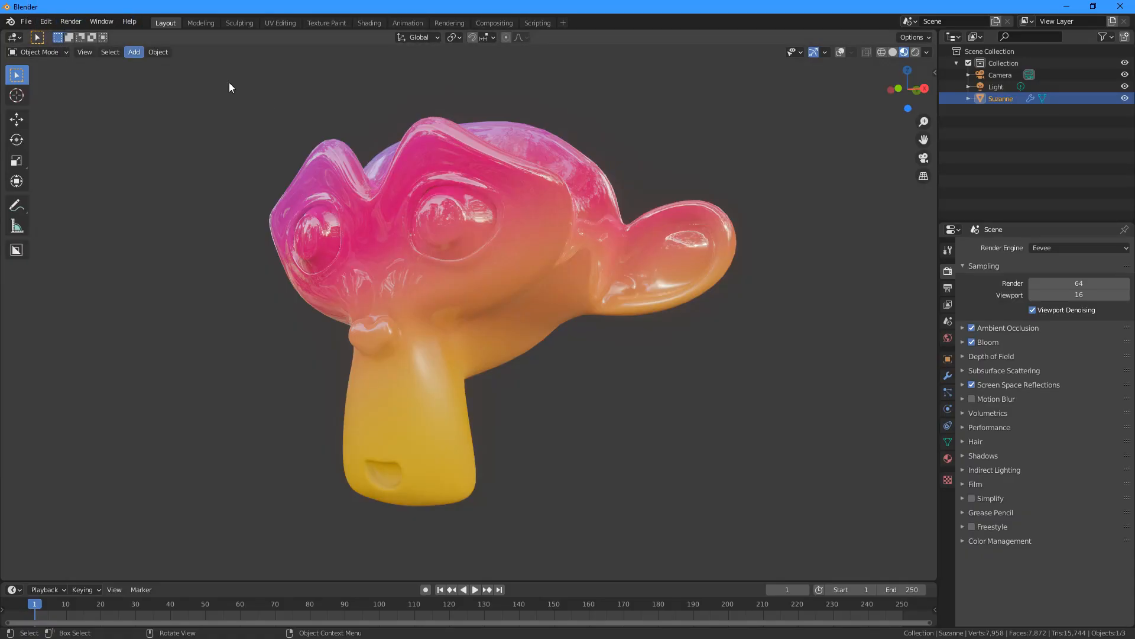
Step: Start a new General scene with the default cube, camera and light
{"action": "left_click", "coordinate": [964, 328]}
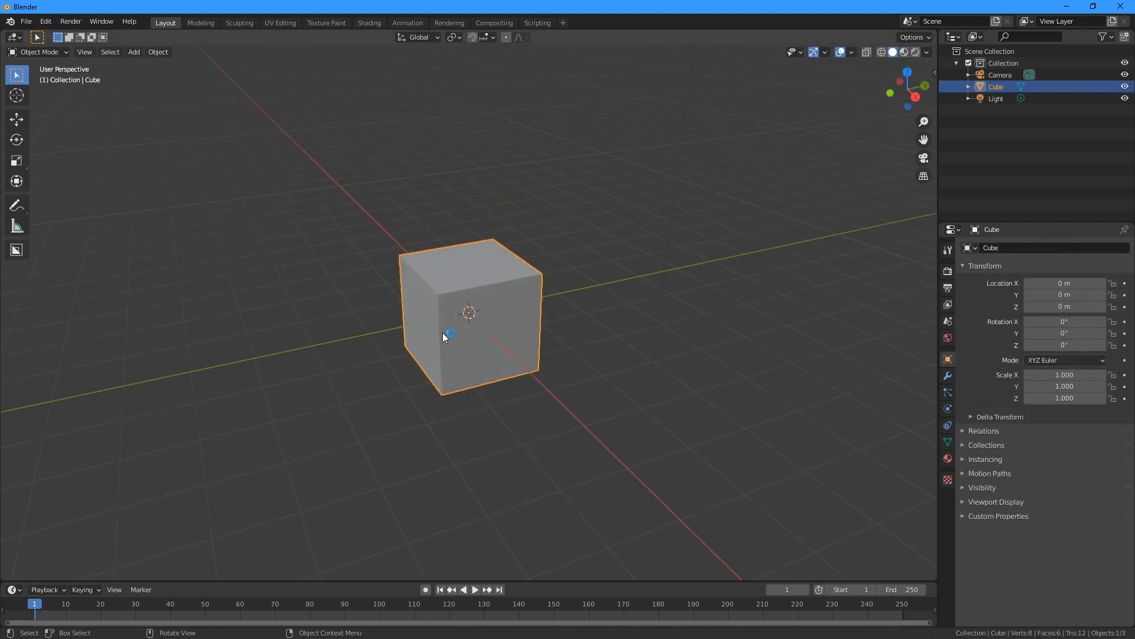
Step: Add the Monkey mesh and shade its surface smooth
{"action": "left_click", "coordinate": [134, 51]}
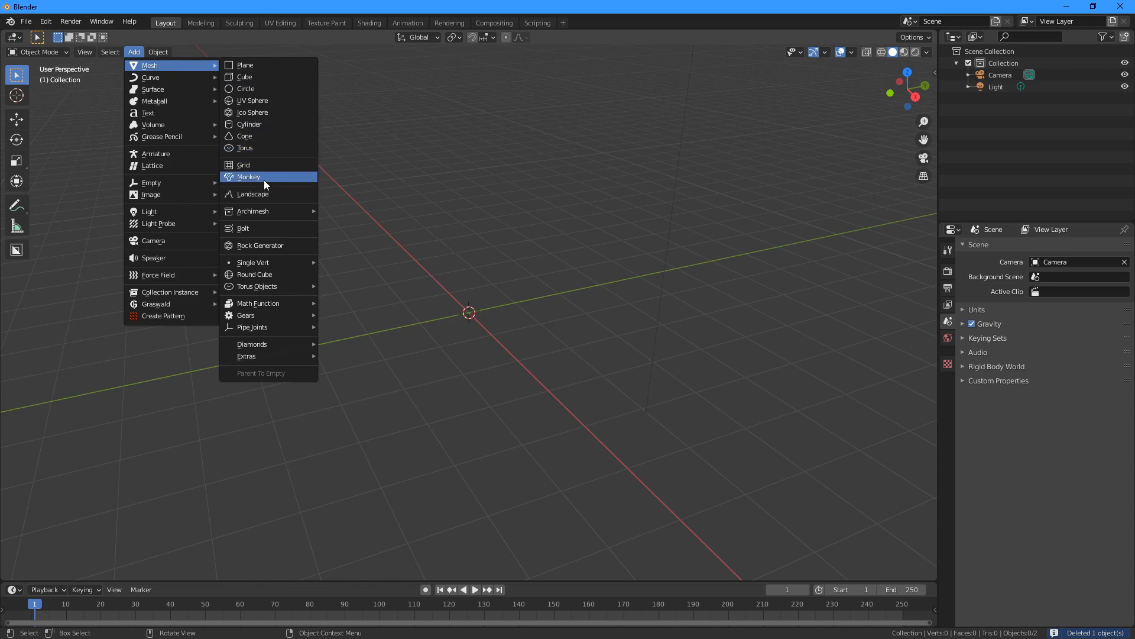
{"action": "left_click", "coordinate": [247, 176]}
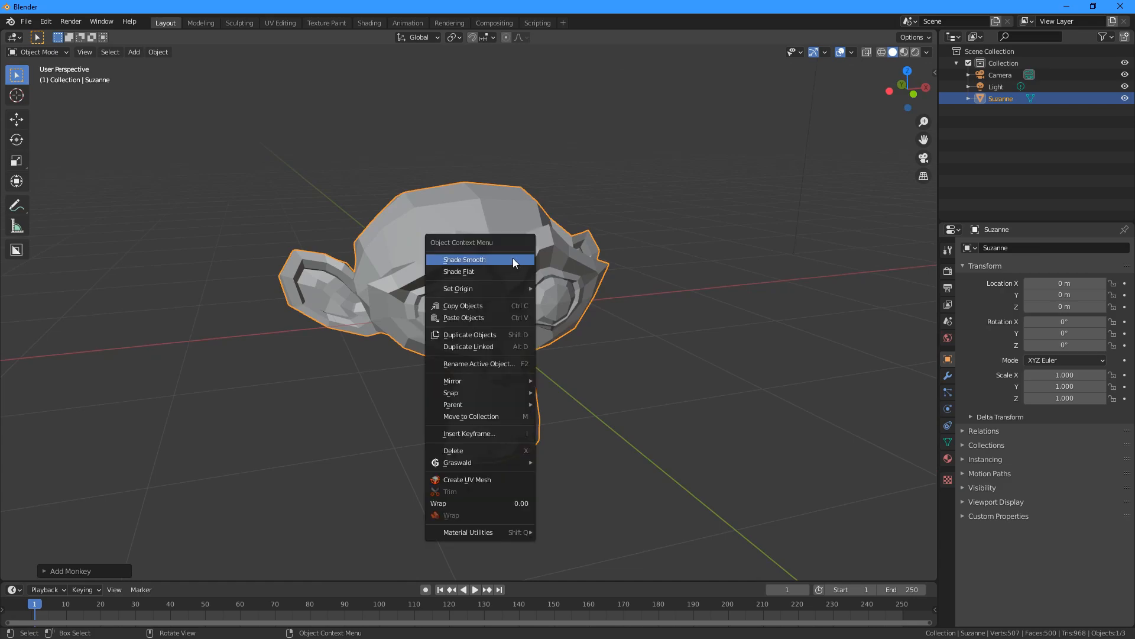
{"action": "left_click", "coordinate": [463, 259]}
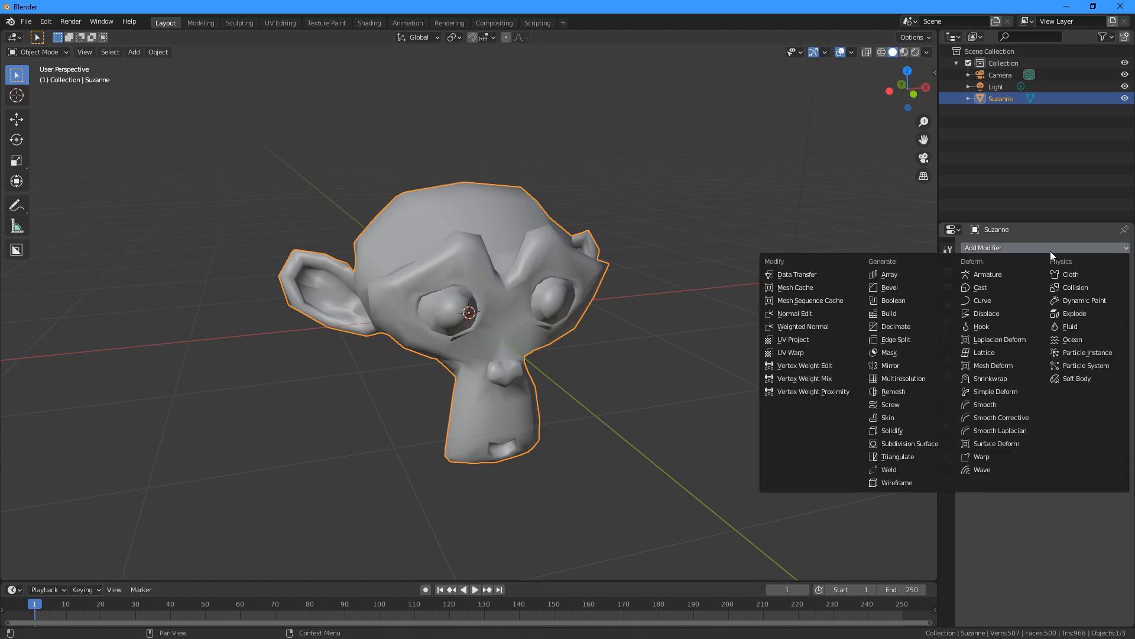
{"action": "mouse_move", "coordinate": [909, 443]}
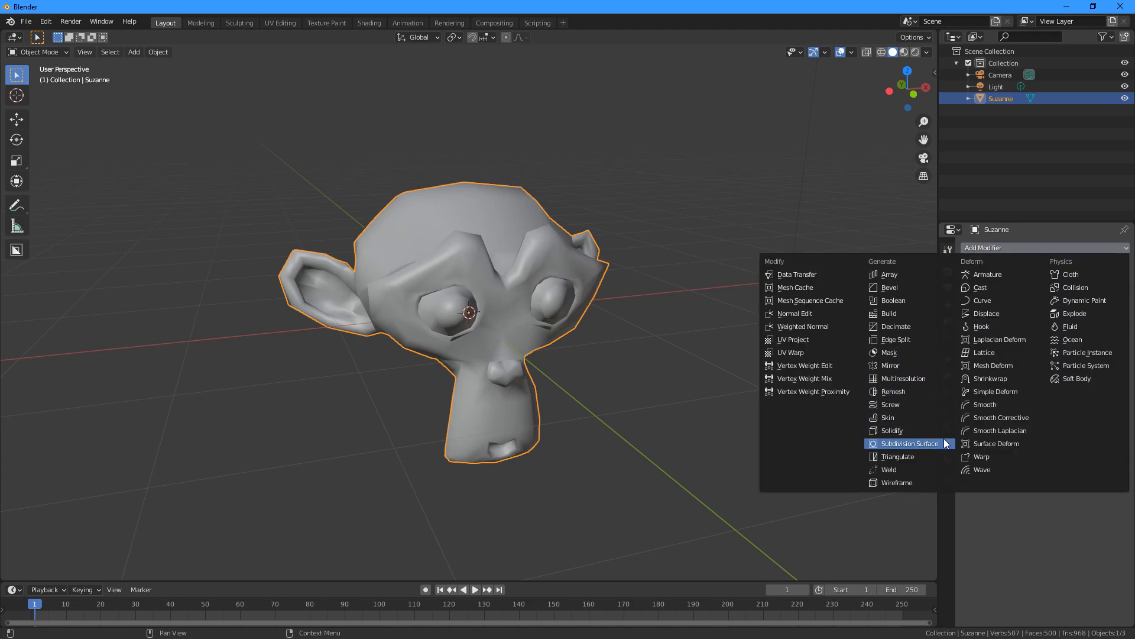
Step: Give Suzanne a Subdivision Surface modifier at viewport level 2
{"action": "left_click", "coordinate": [910, 443]}
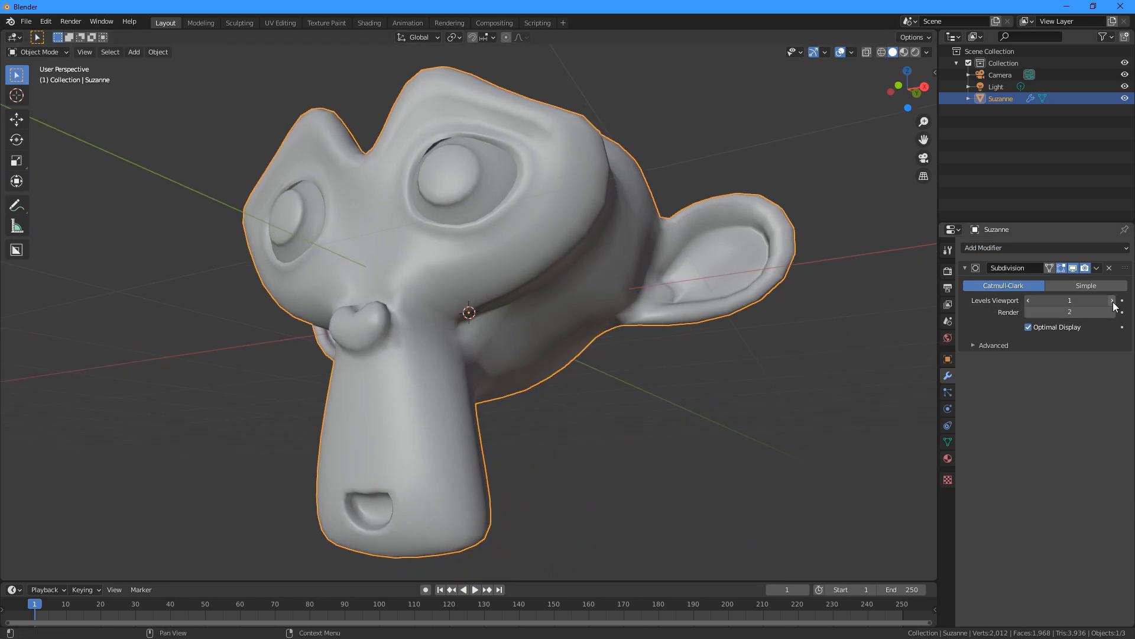
{"action": "left_click", "coordinate": [1113, 300]}
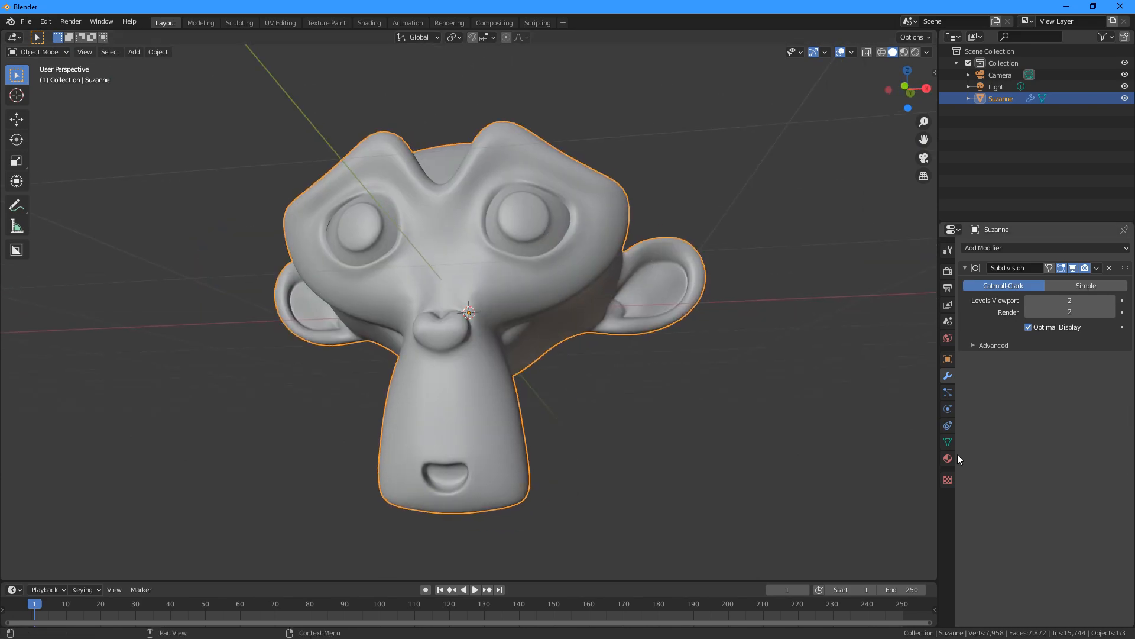
Step: Create a new Principled BSDF material named Gradient on Suzanne
{"action": "left_click", "coordinate": [947, 458]}
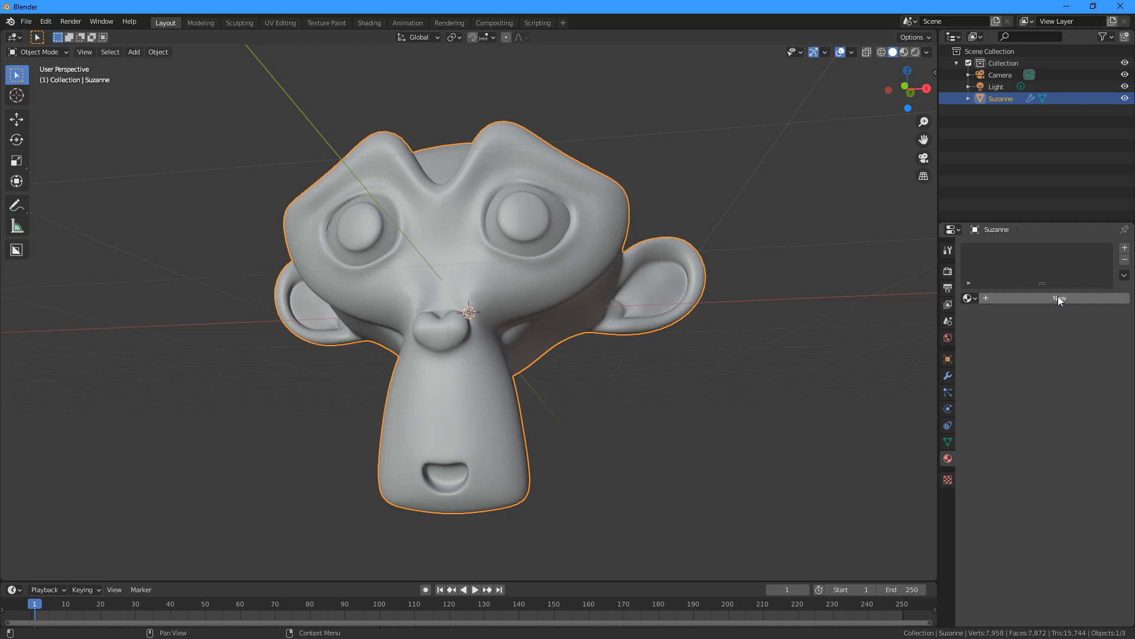
{"action": "left_click", "coordinate": [1061, 298]}
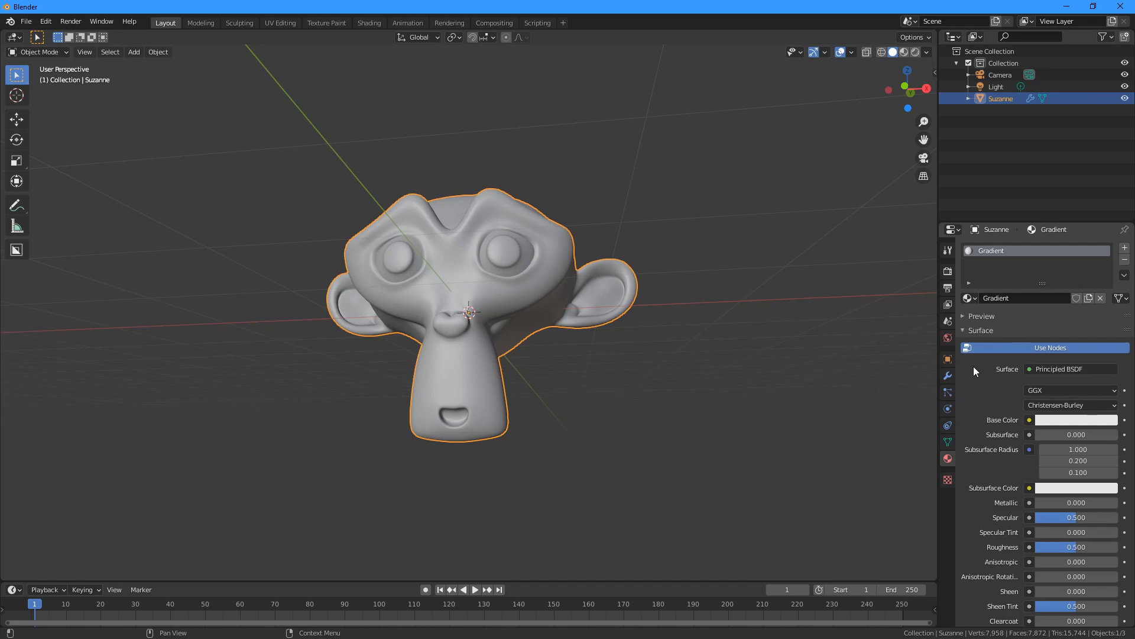
{"action": "scroll", "scroll_direction": "down", "scroll_amount": 3}
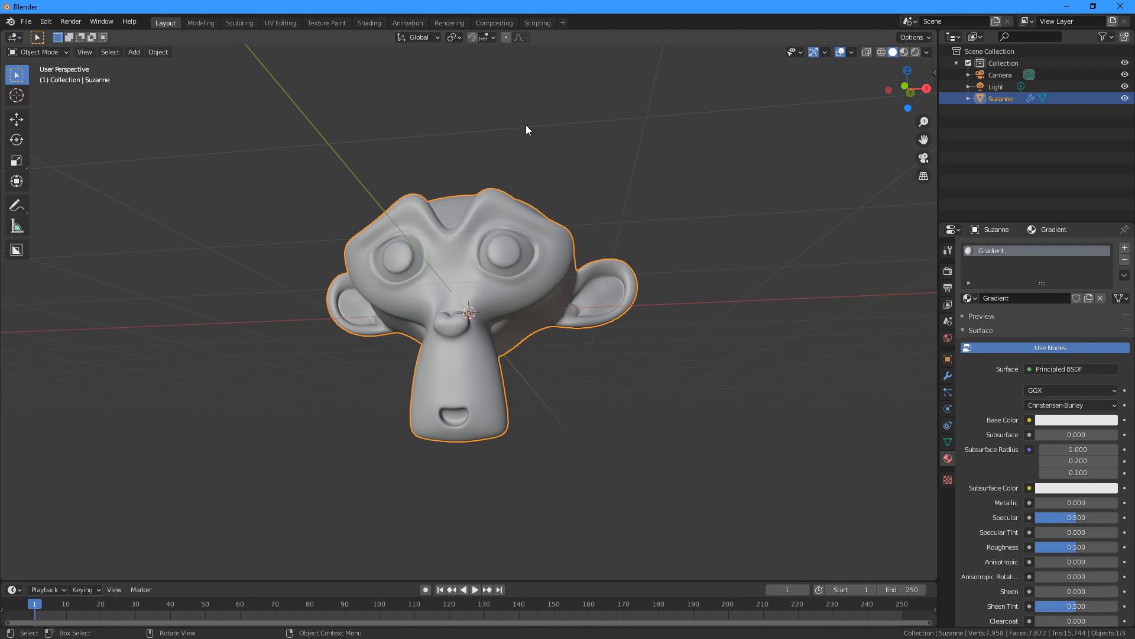
{"action": "mouse_move", "coordinate": [369, 22]}
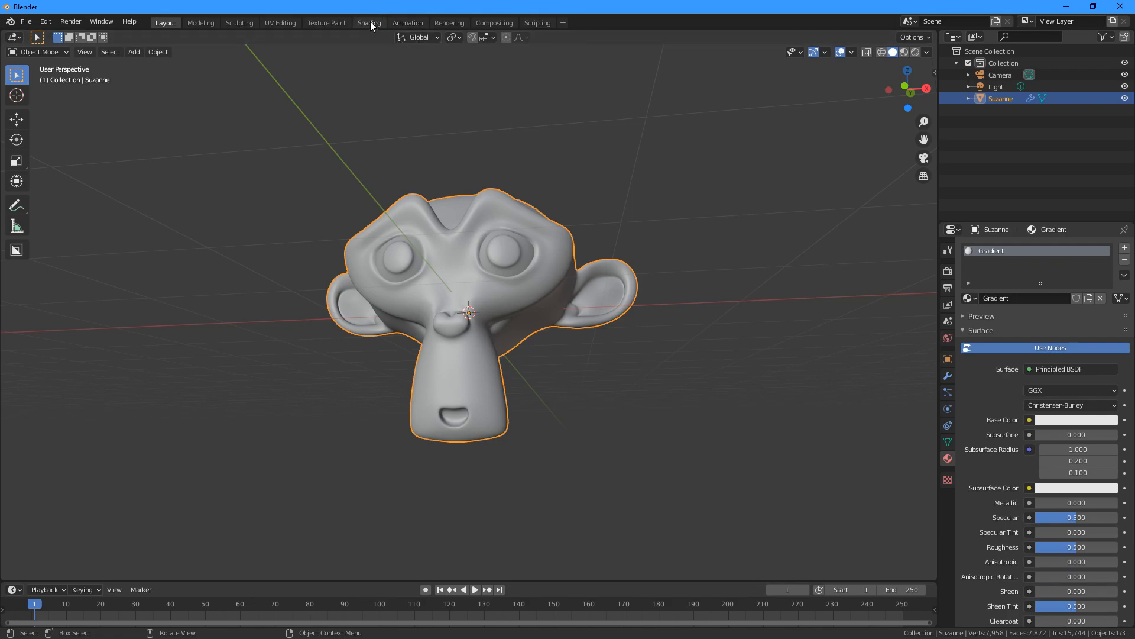
Step: In the Shading workspace, add a Texture Coordinate node via node search
{"action": "left_click", "coordinate": [369, 22]}
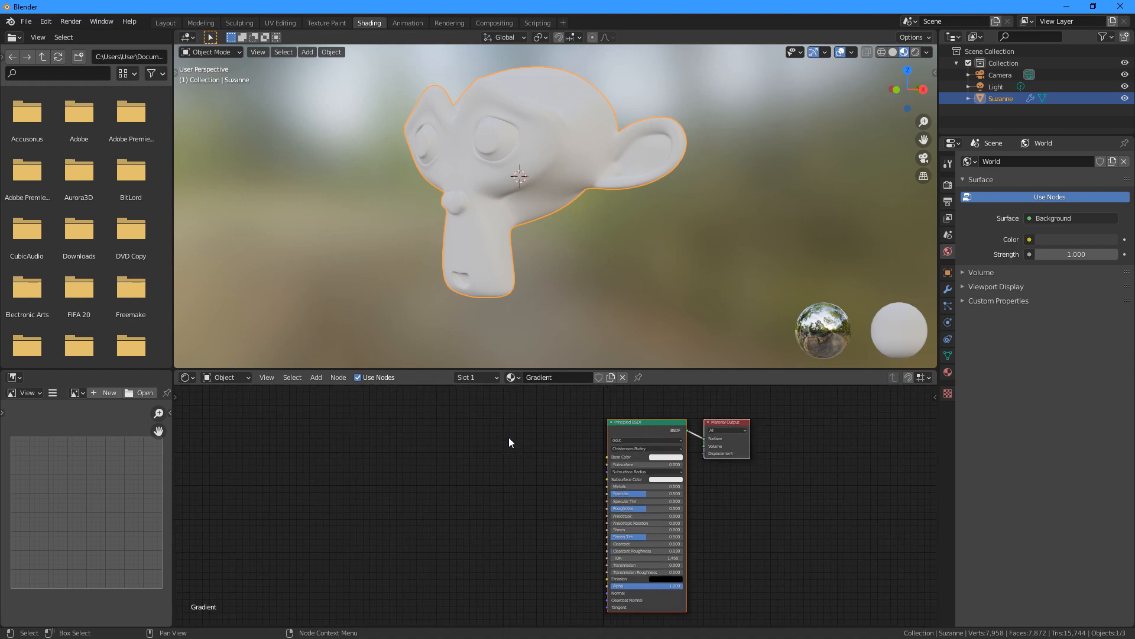
{"action": "left_click", "coordinate": [315, 376]}
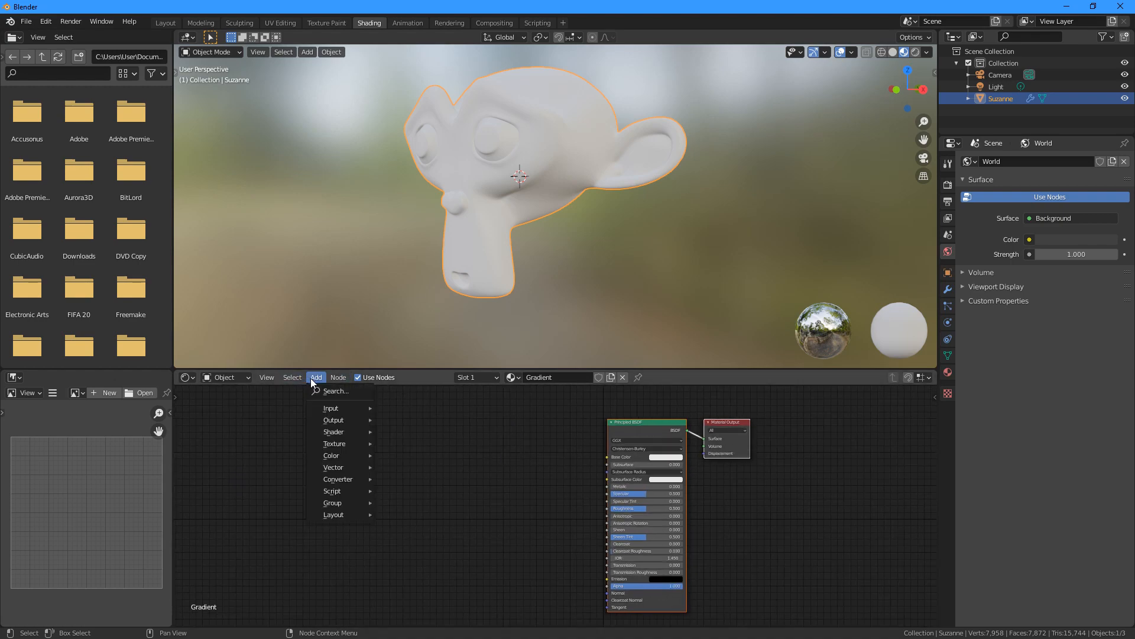
{"action": "left_click", "coordinate": [335, 391]}
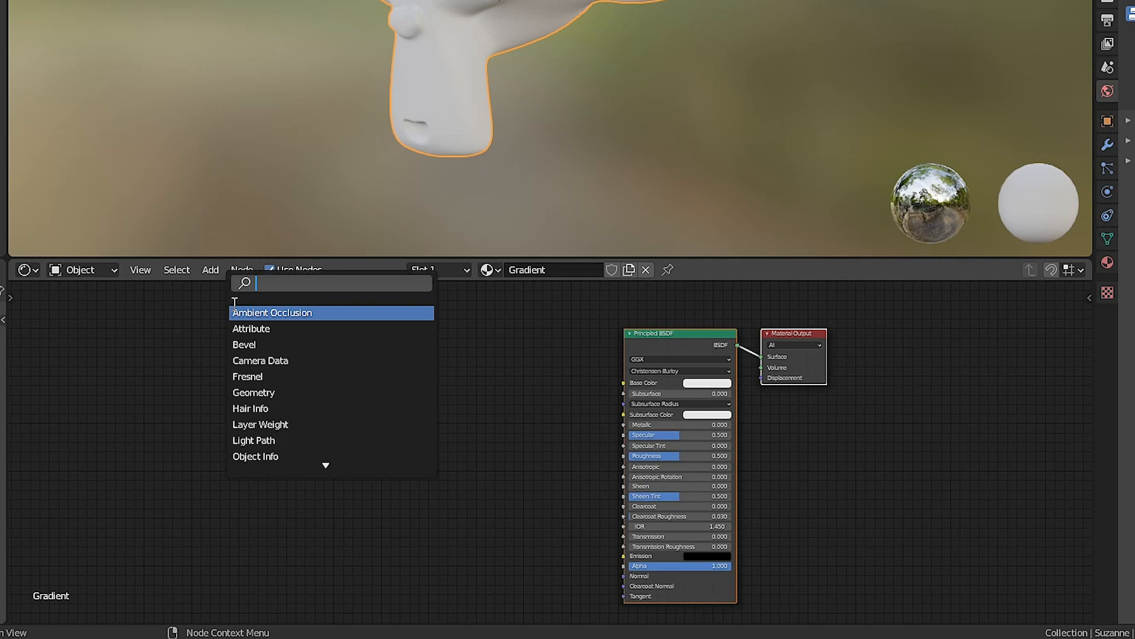
{"action": "type", "text": "texture"}
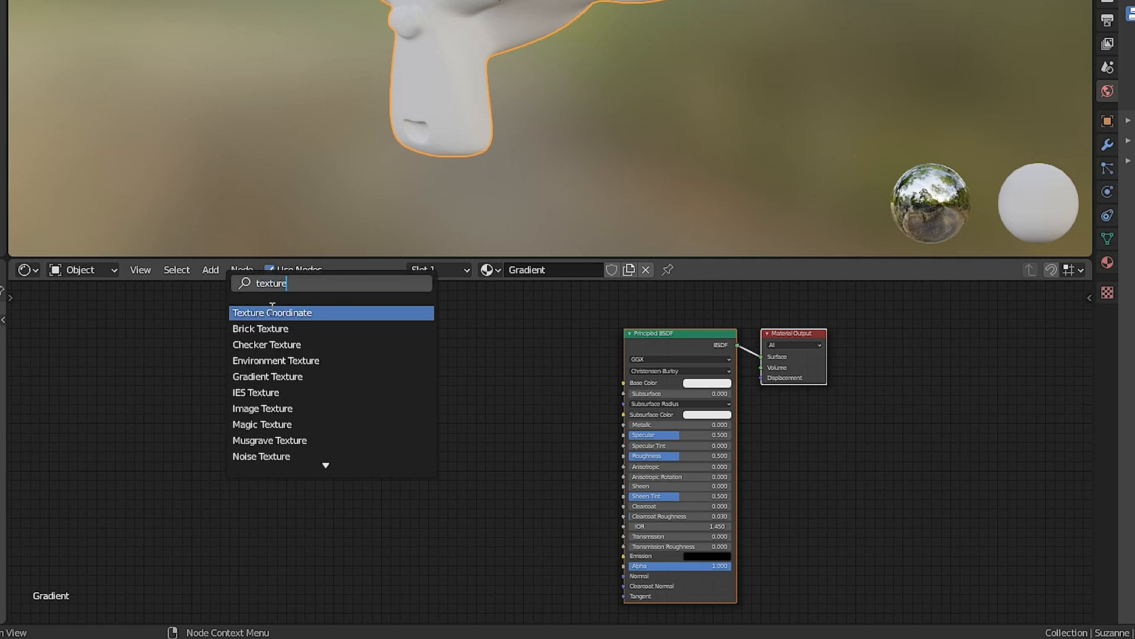
{"action": "left_click", "coordinate": [271, 313]}
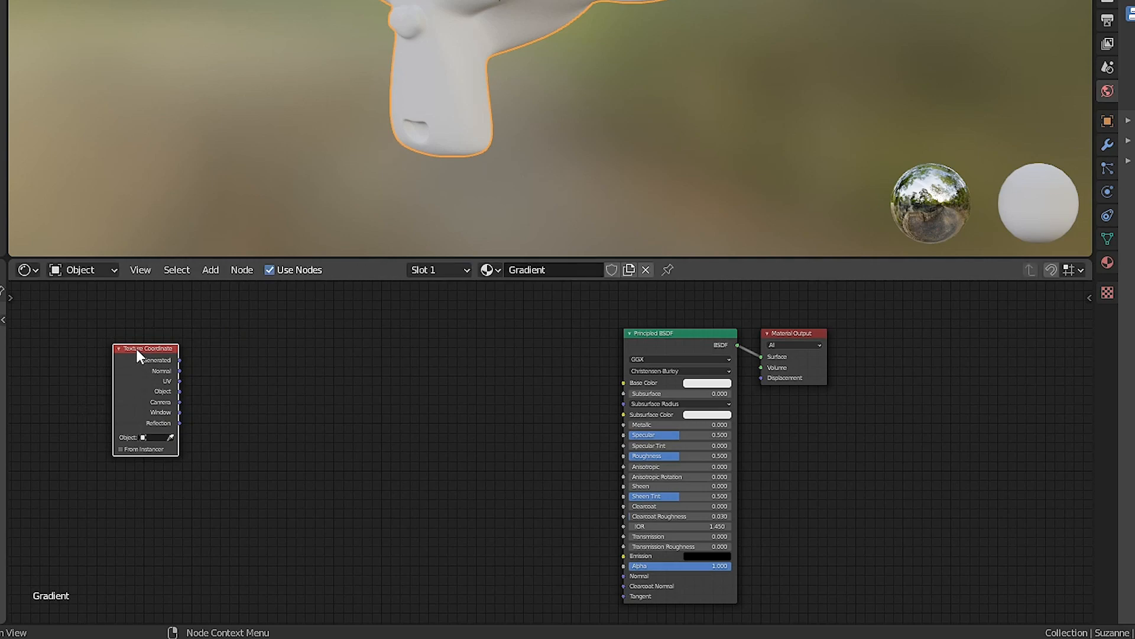
Step: Add a Mapping node fed by the Generated texture coordinates
{"action": "left_click", "coordinate": [210, 270]}
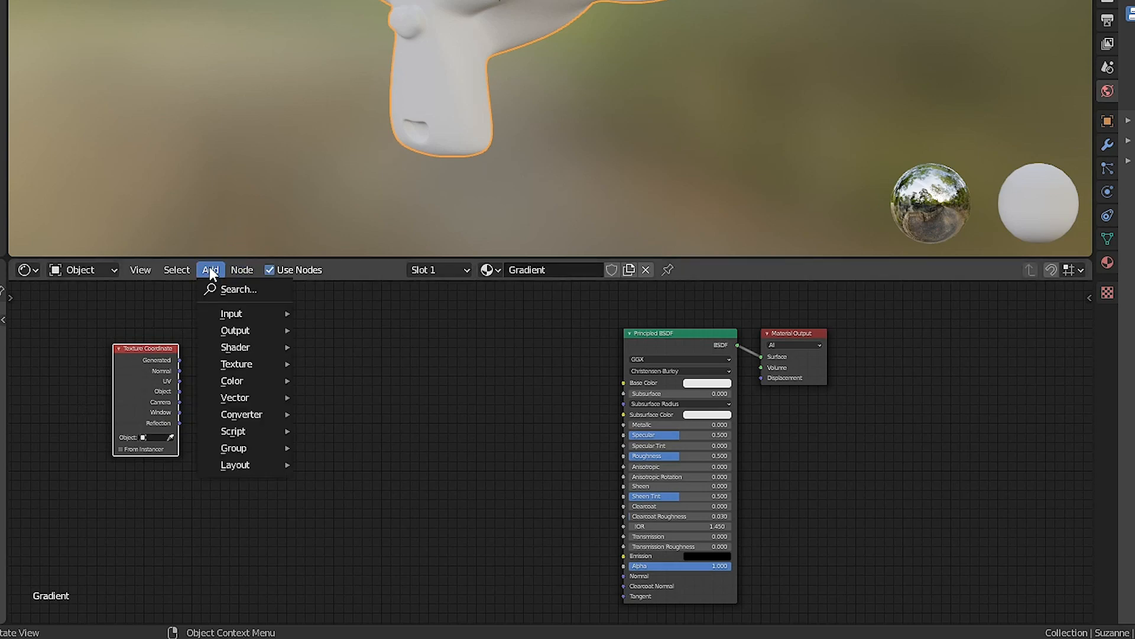
{"action": "left_click", "coordinate": [237, 288]}
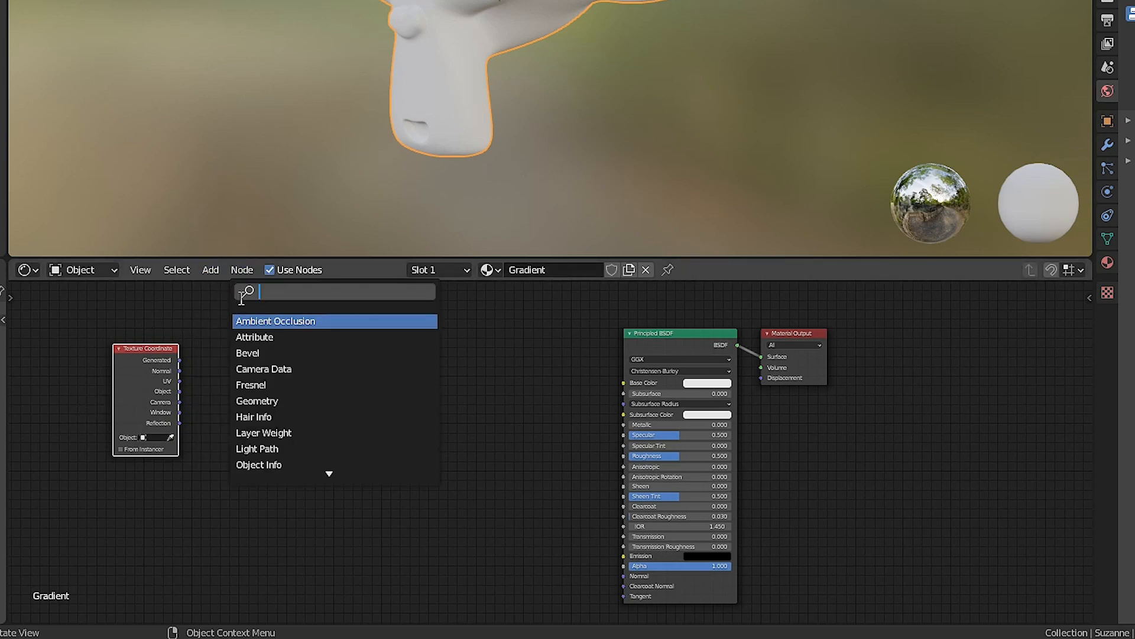
{"action": "type", "text": "mapping"}
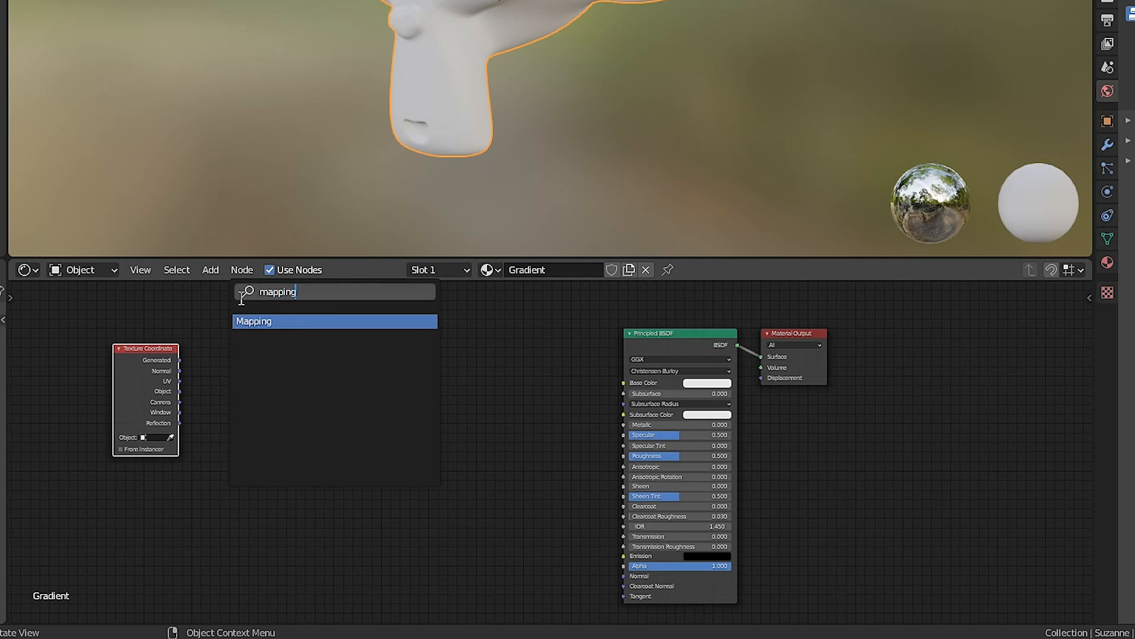
{"action": "left_click", "coordinate": [254, 320]}
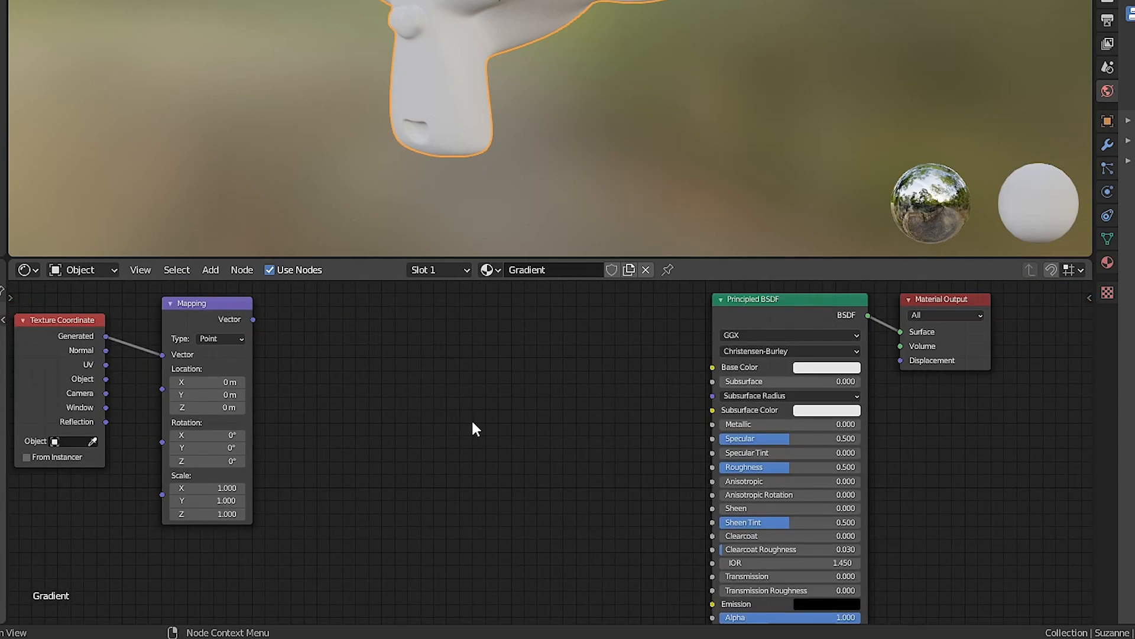
Step: Add a Separate XYZ node after Mapping and link Mapping's Vector into it
{"action": "left_click", "coordinate": [211, 269]}
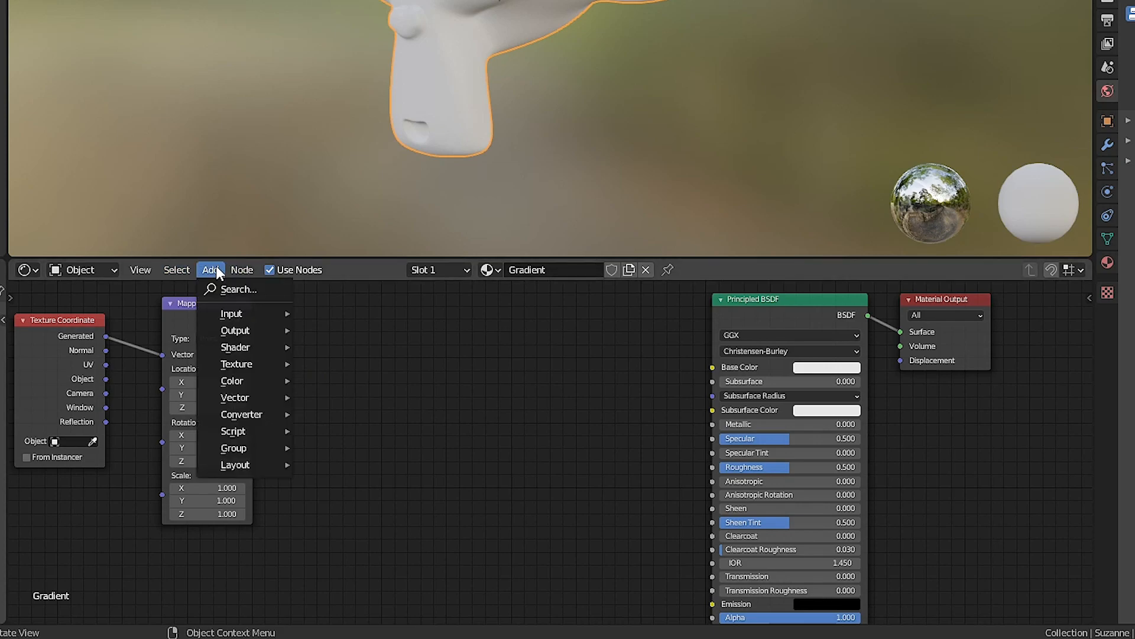
{"action": "left_click", "coordinate": [238, 289]}
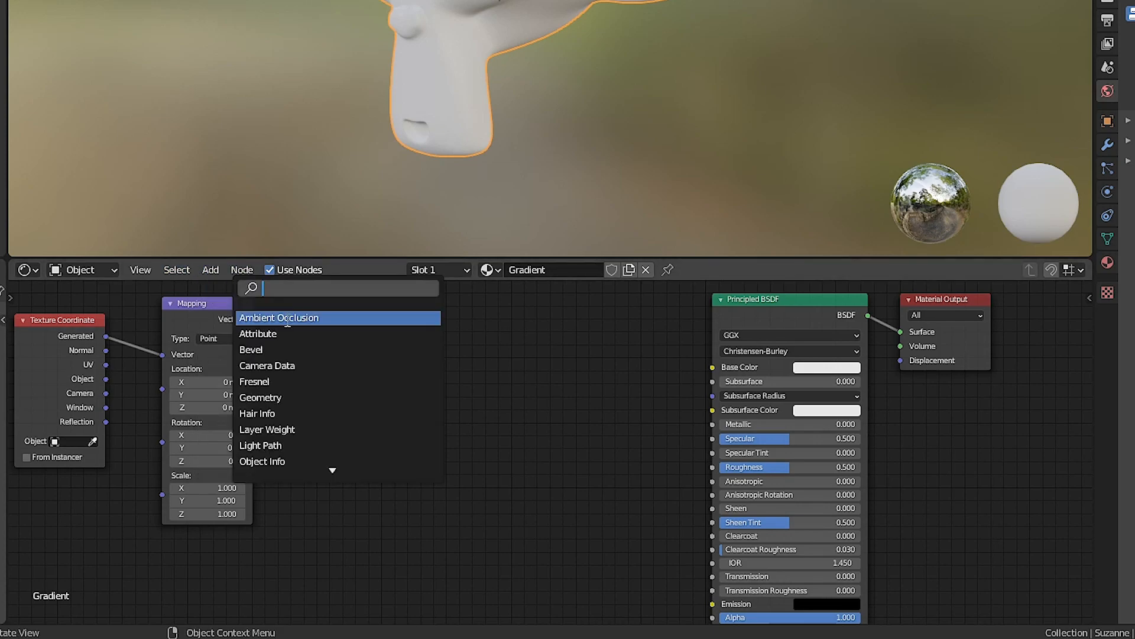
{"action": "type", "text": "separat"}
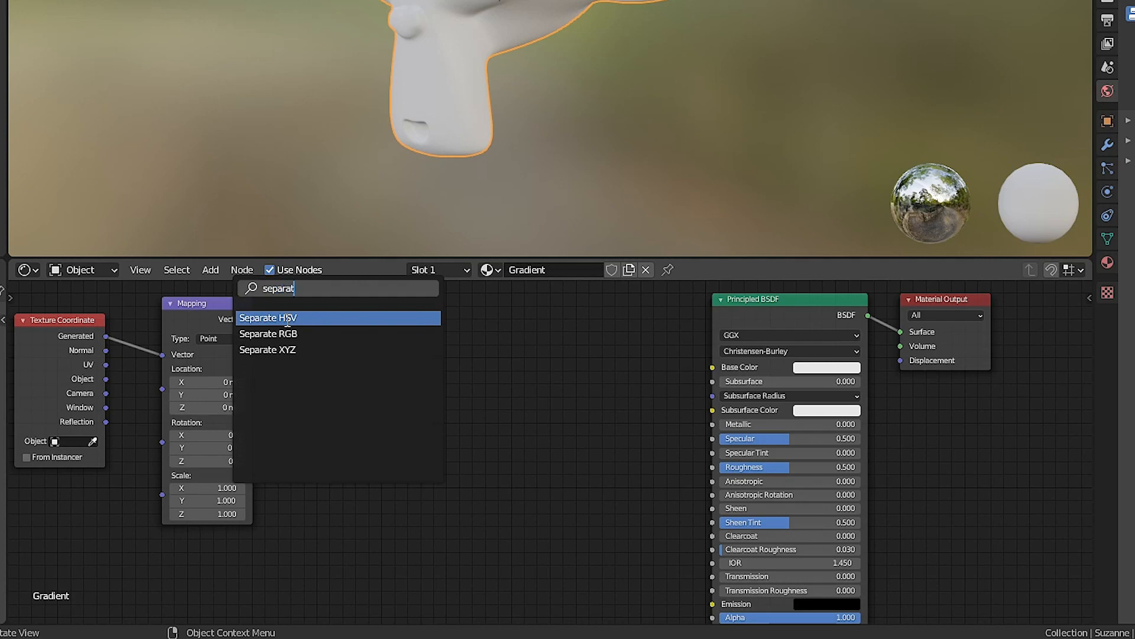
{"action": "left_click", "coordinate": [267, 349]}
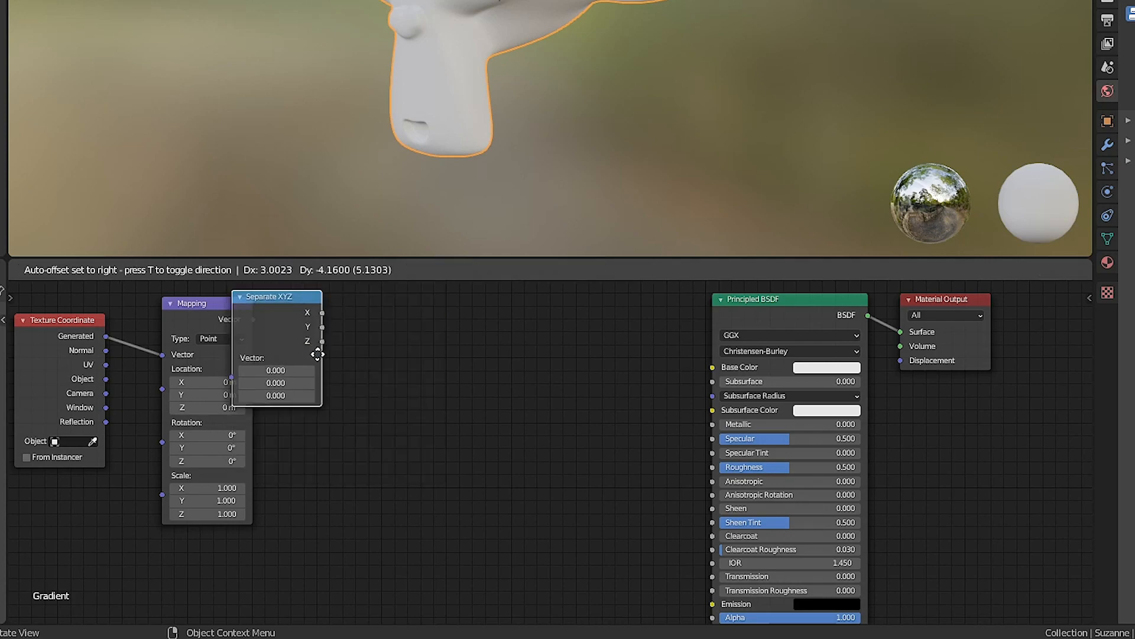
{"action": "left_click_drag", "start_coordinate": [277, 297], "coordinate": [408, 348]}
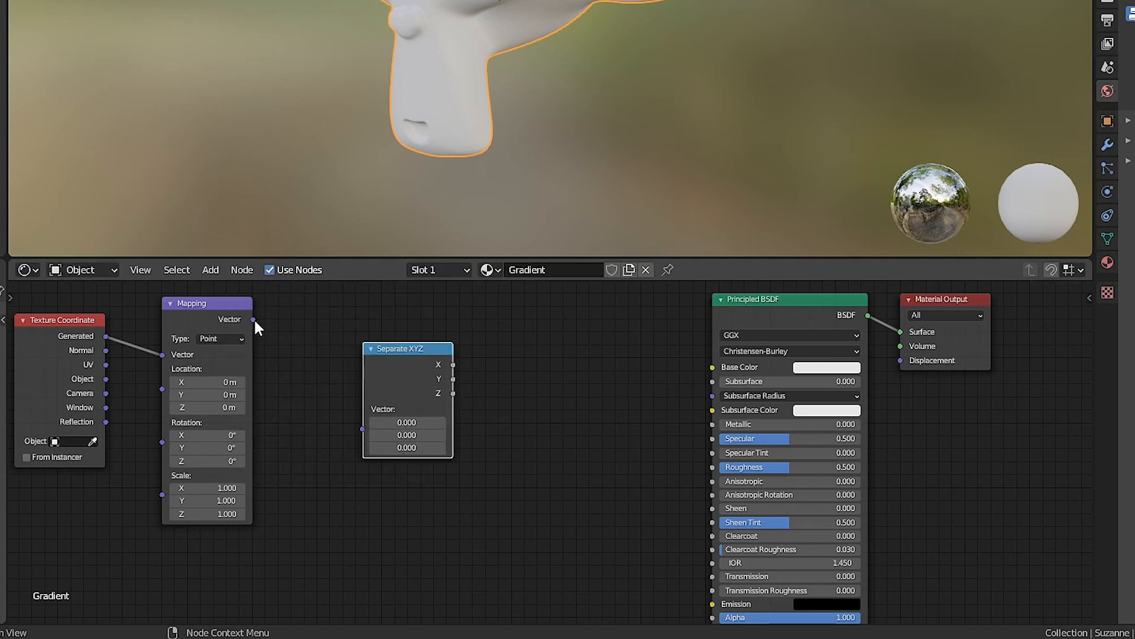
{"action": "left_click_drag", "start_coordinate": [253, 319], "coordinate": [362, 428]}
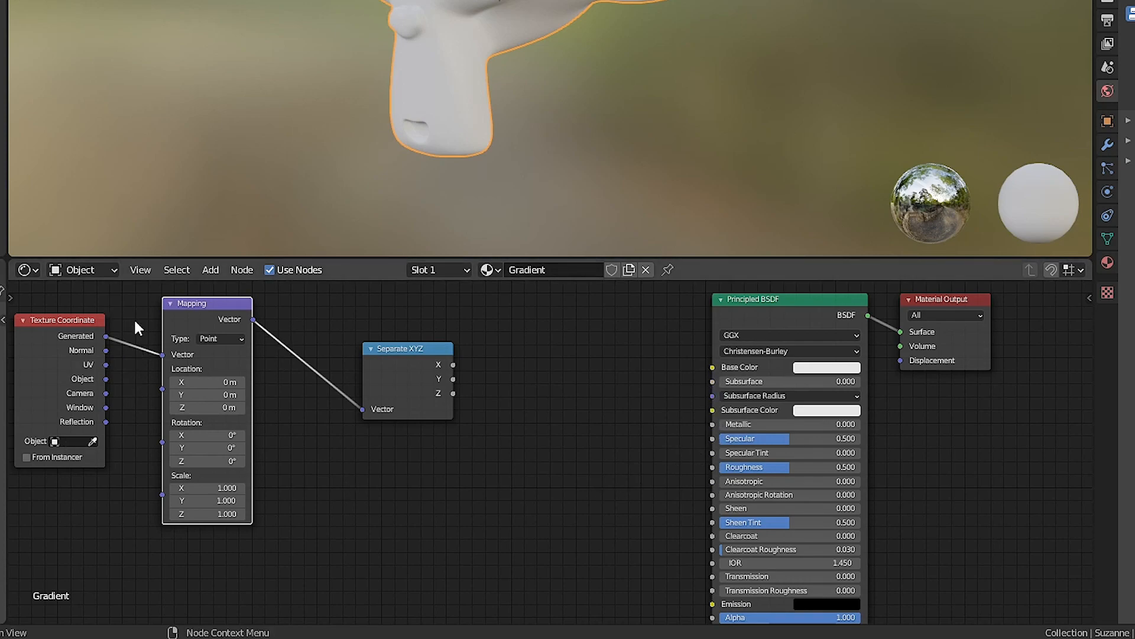
{"action": "mouse_move", "coordinate": [650, 442]}
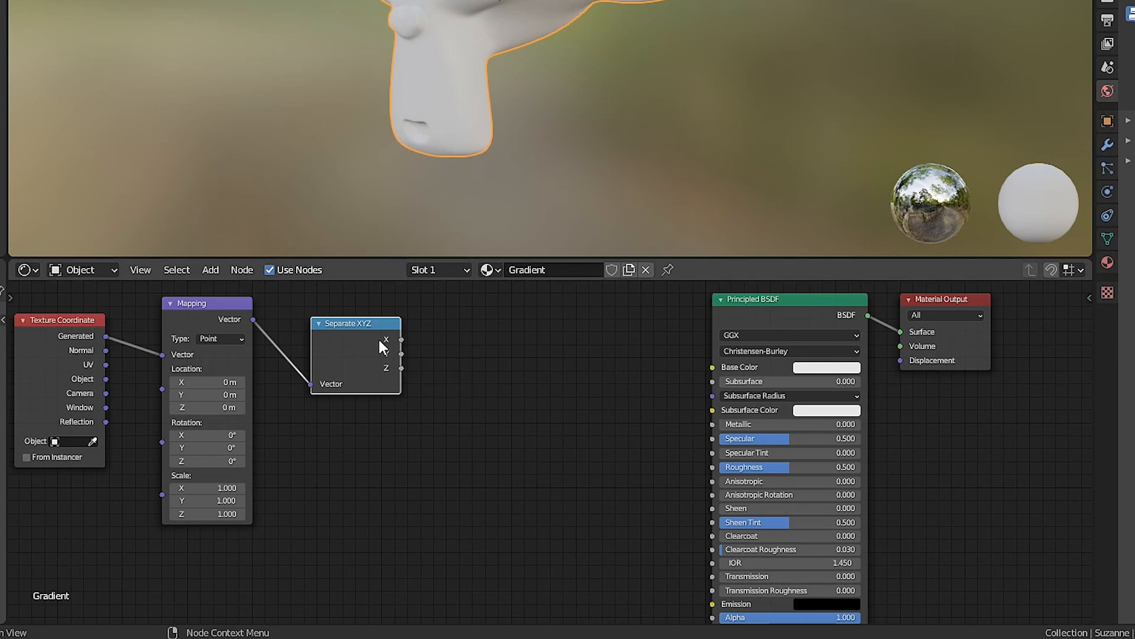
Step: Add a ColorRamp node driven by Separate XYZ's Z output for the Base Color
{"action": "left_click", "coordinate": [211, 269]}
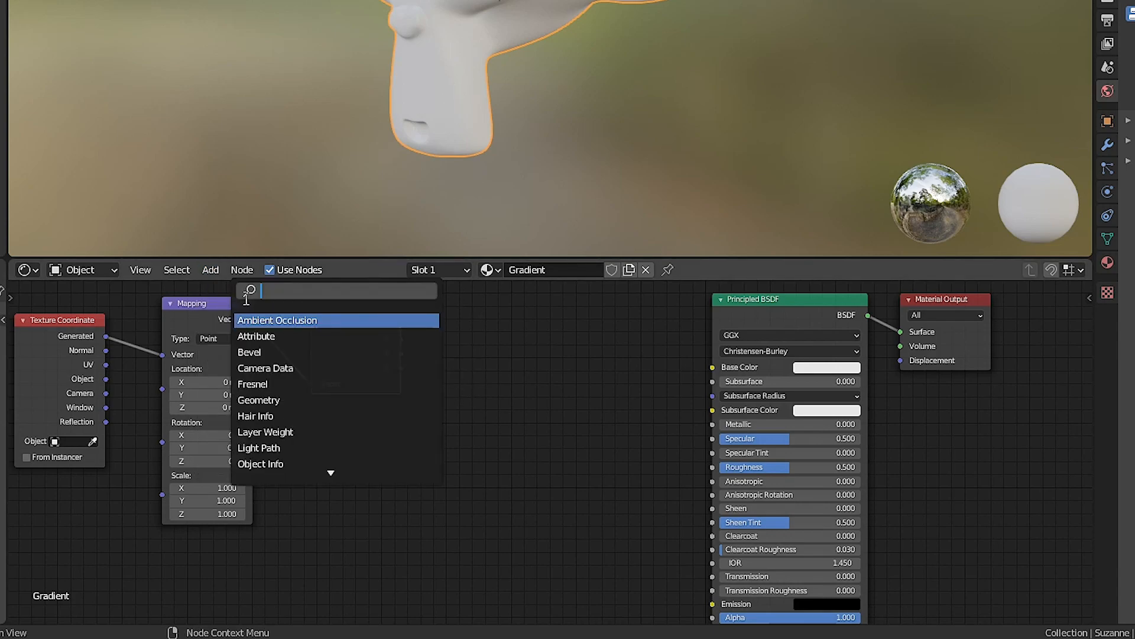
{"action": "type", "text": "ramp"}
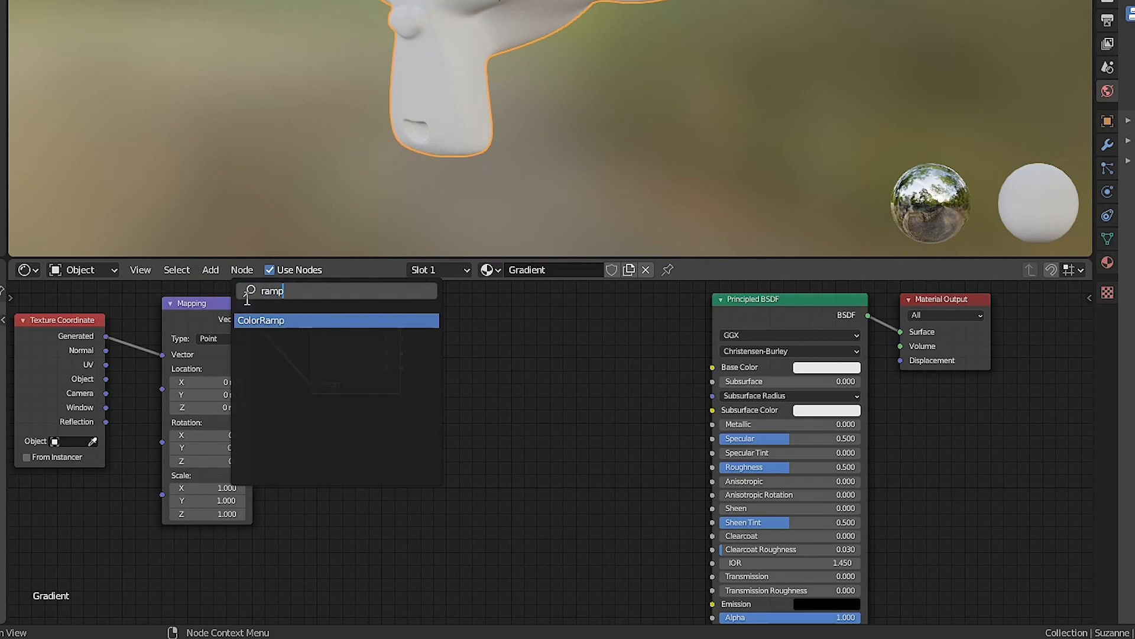
{"action": "left_click", "coordinate": [260, 321]}
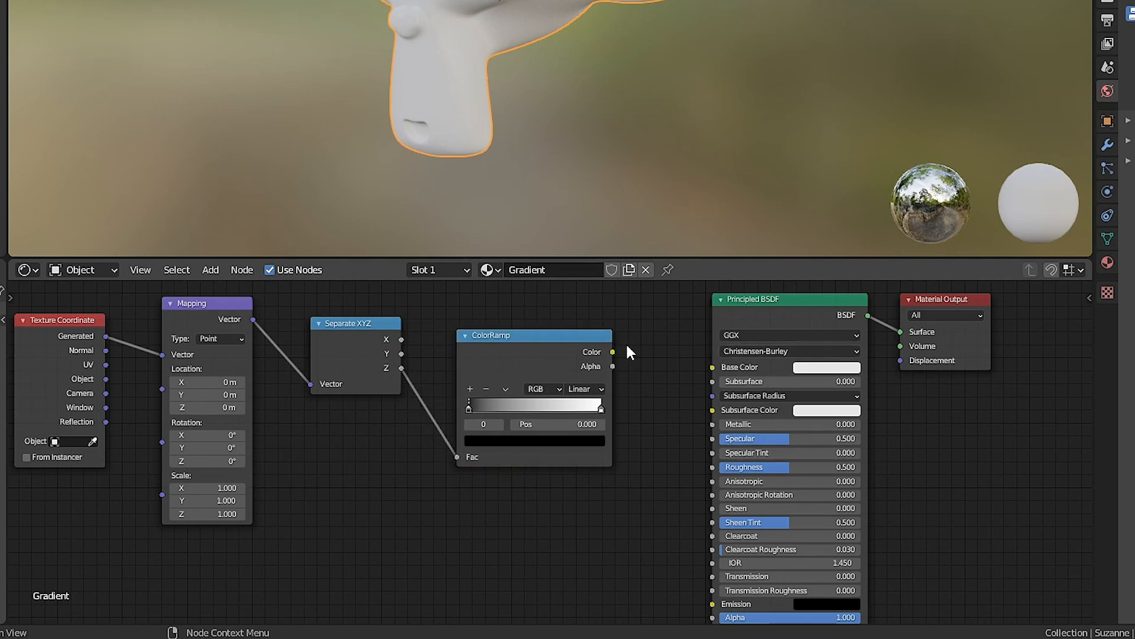
{"action": "mouse_move", "coordinate": [617, 362]}
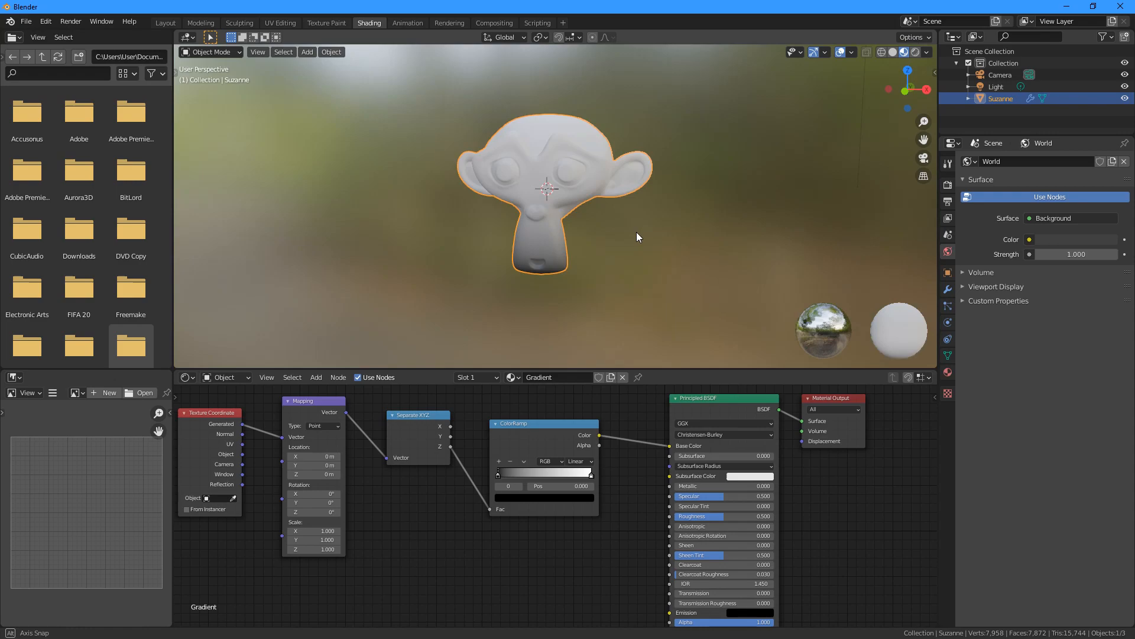
Step: Reposition the black and white ramp stops while viewing Suzanne from the side
{"action": "left_click_drag", "start_coordinate": [637, 237], "coordinate": [583, 386]}
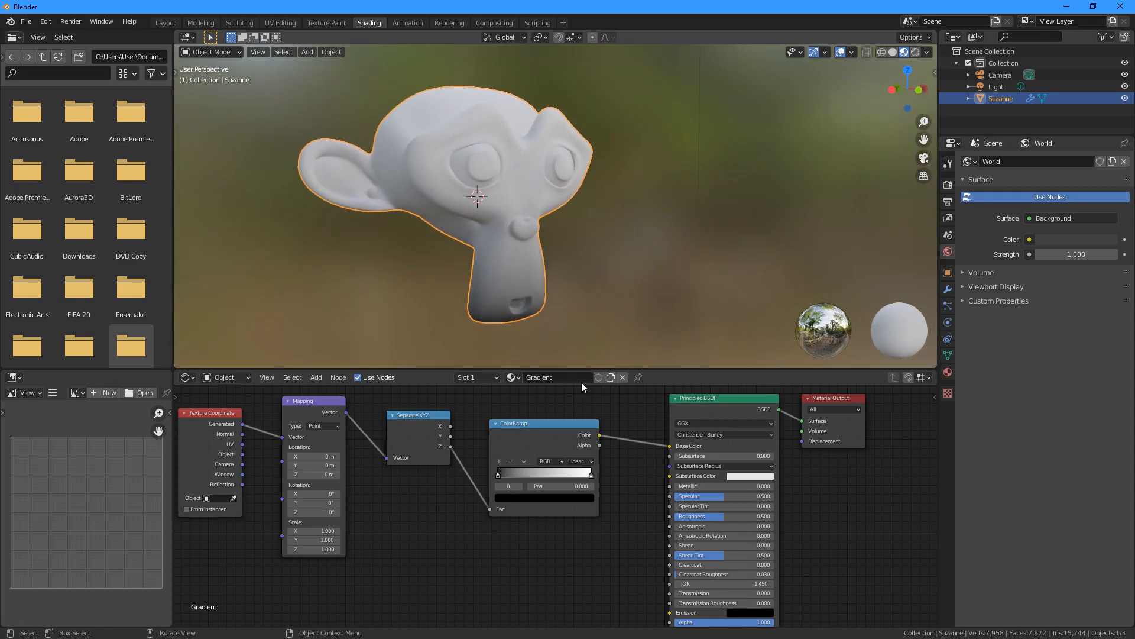
{"action": "left_click_drag", "start_coordinate": [498, 472], "coordinate": [516, 472]}
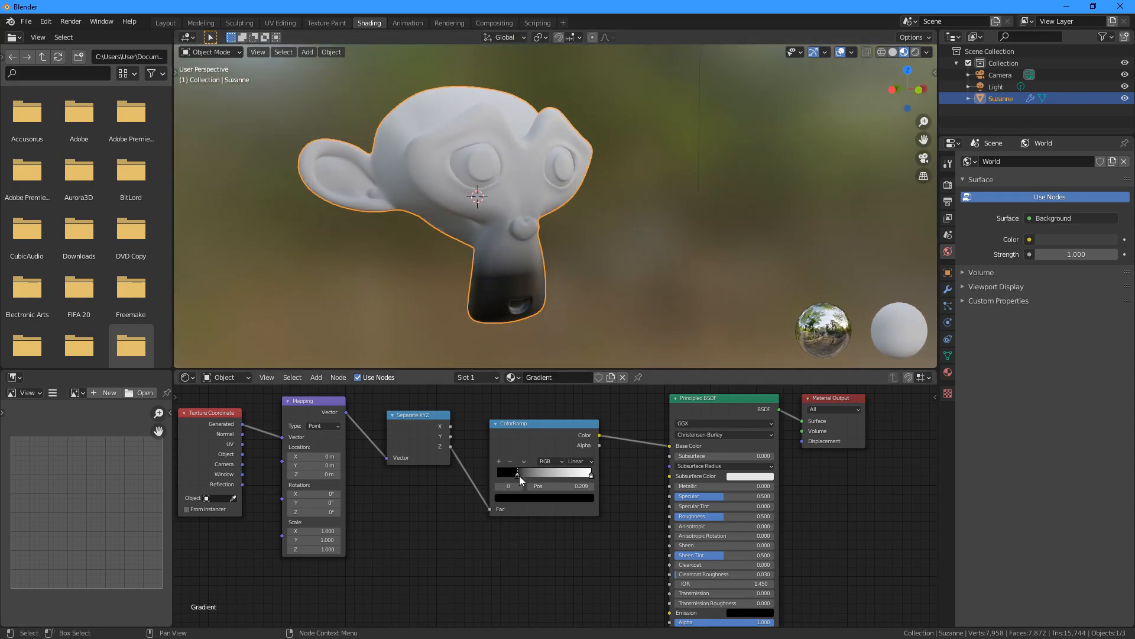
{"action": "left_click_drag", "start_coordinate": [518, 472], "coordinate": [586, 472]}
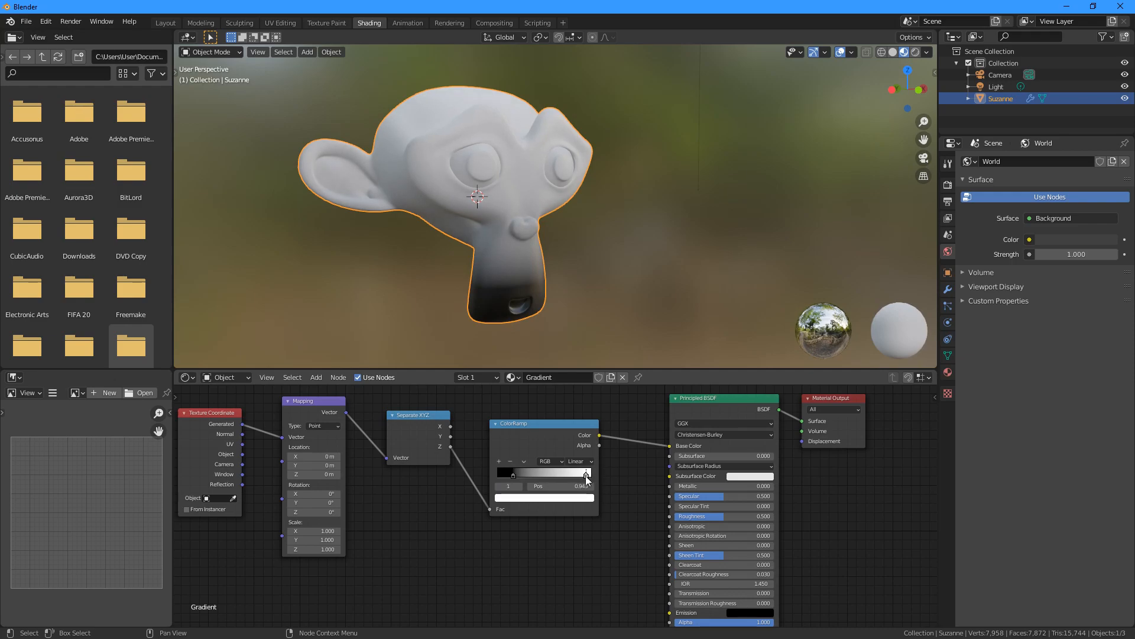
{"action": "left_click_drag", "start_coordinate": [586, 471], "coordinate": [556, 472]}
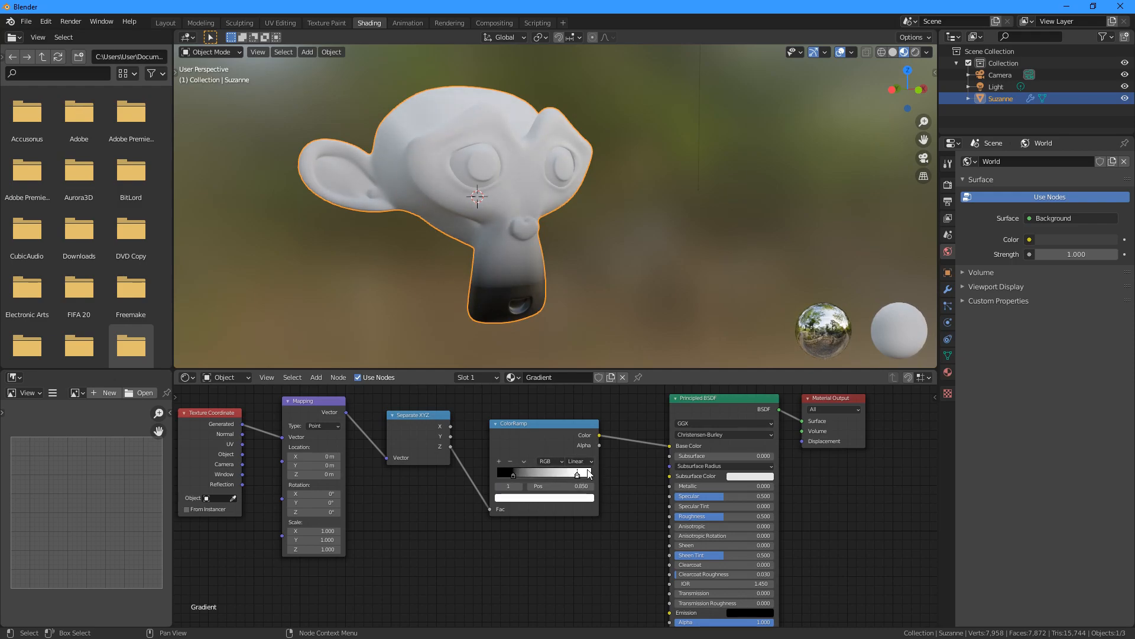
Step: Try Ease, Cardinal, B-Spline and Constant interpolation, settling on Ease
{"action": "left_click", "coordinate": [579, 461]}
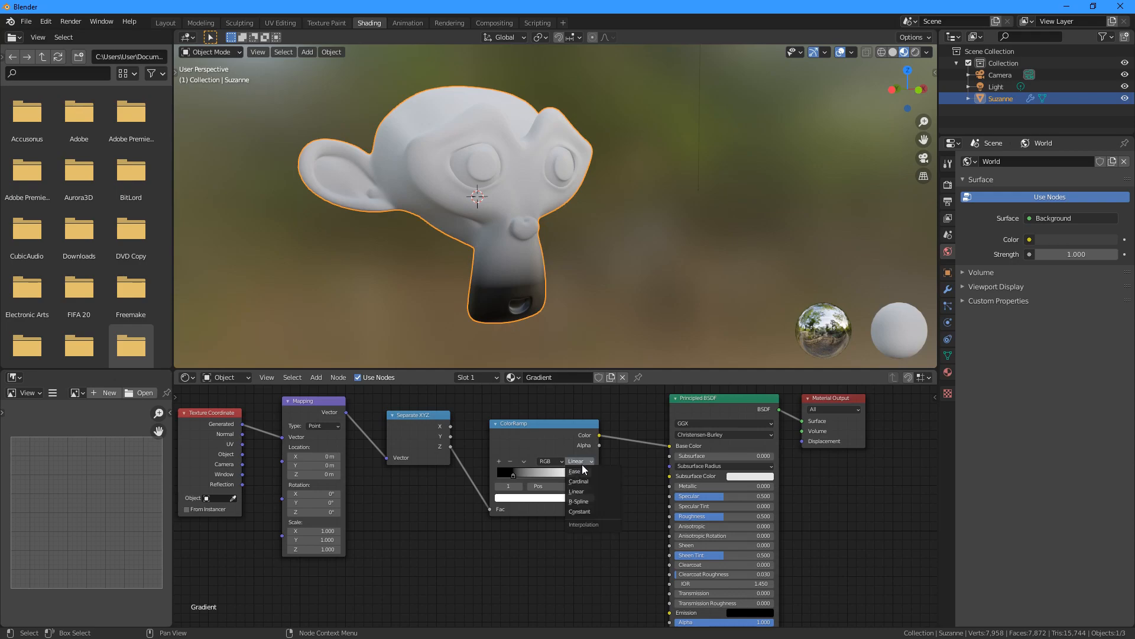
{"action": "left_click", "coordinate": [574, 472]}
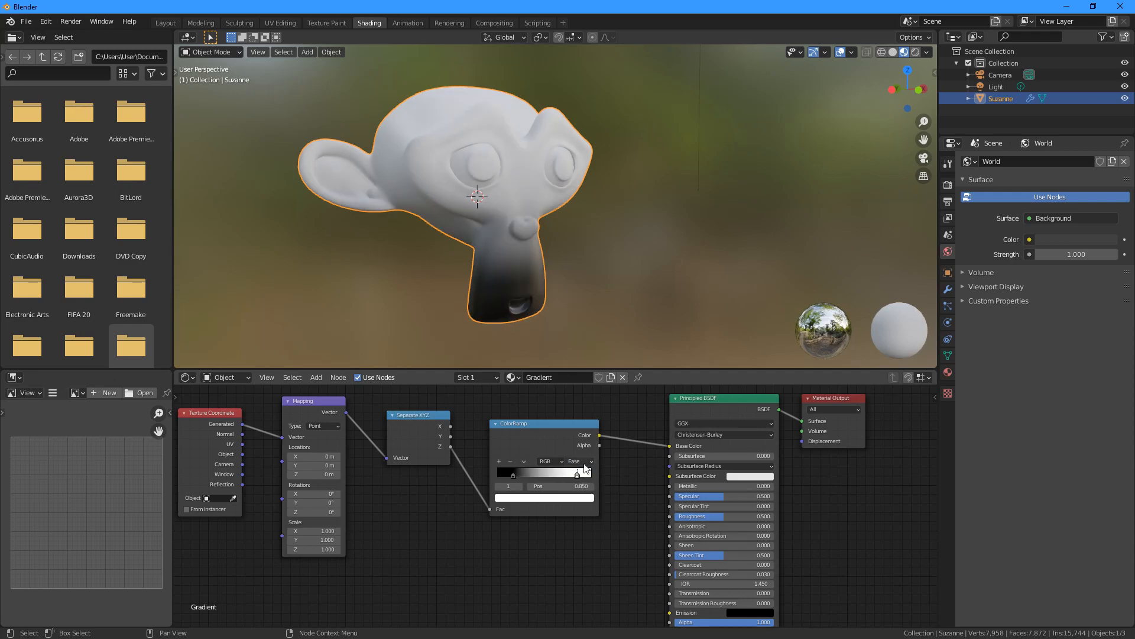
{"action": "left_click", "coordinate": [578, 462]}
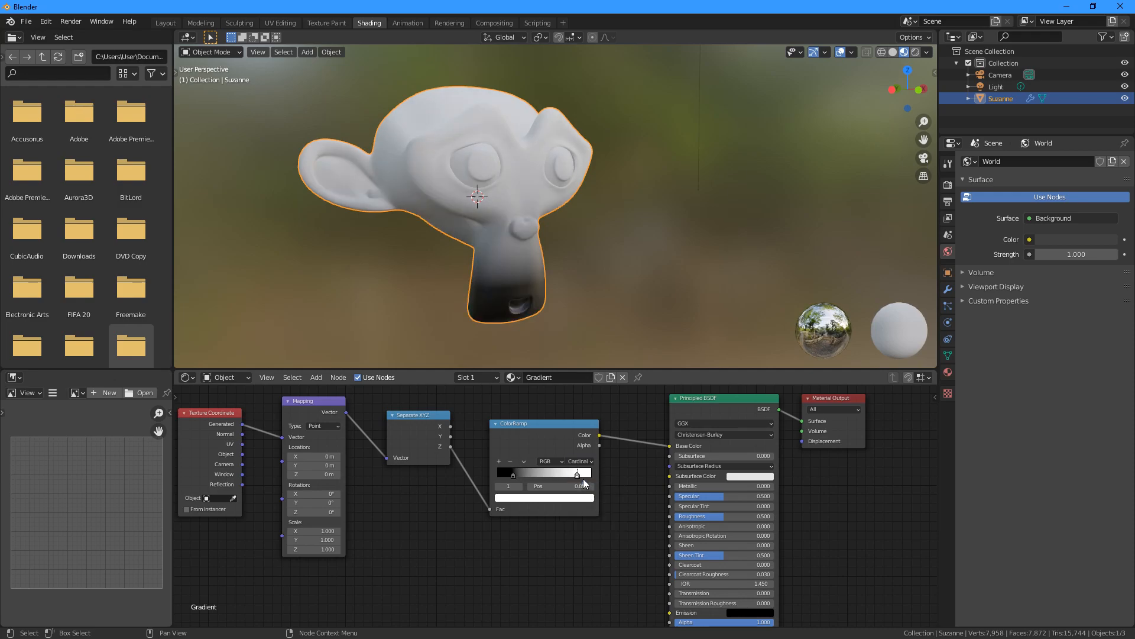
{"action": "left_click", "coordinate": [579, 460]}
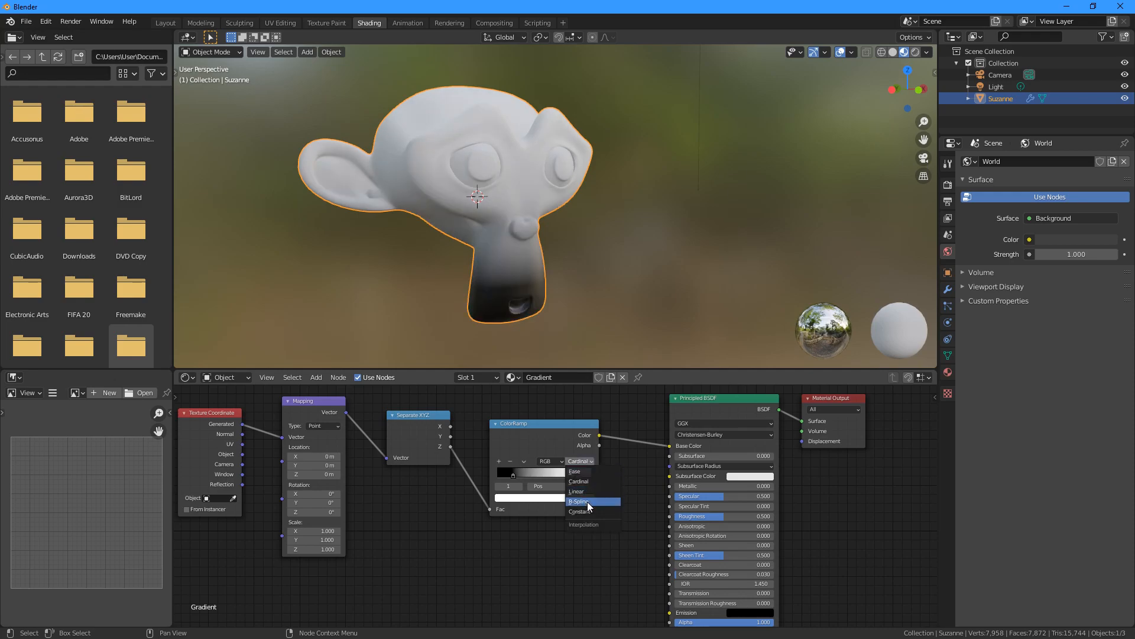
{"action": "left_click", "coordinate": [578, 500]}
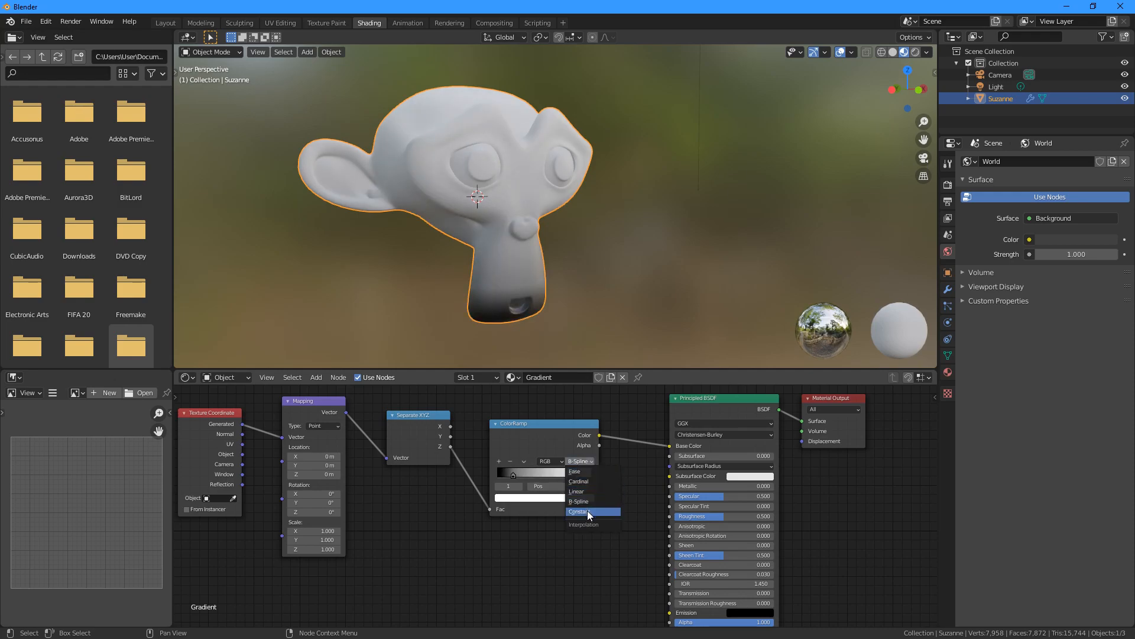
{"action": "left_click", "coordinate": [578, 511]}
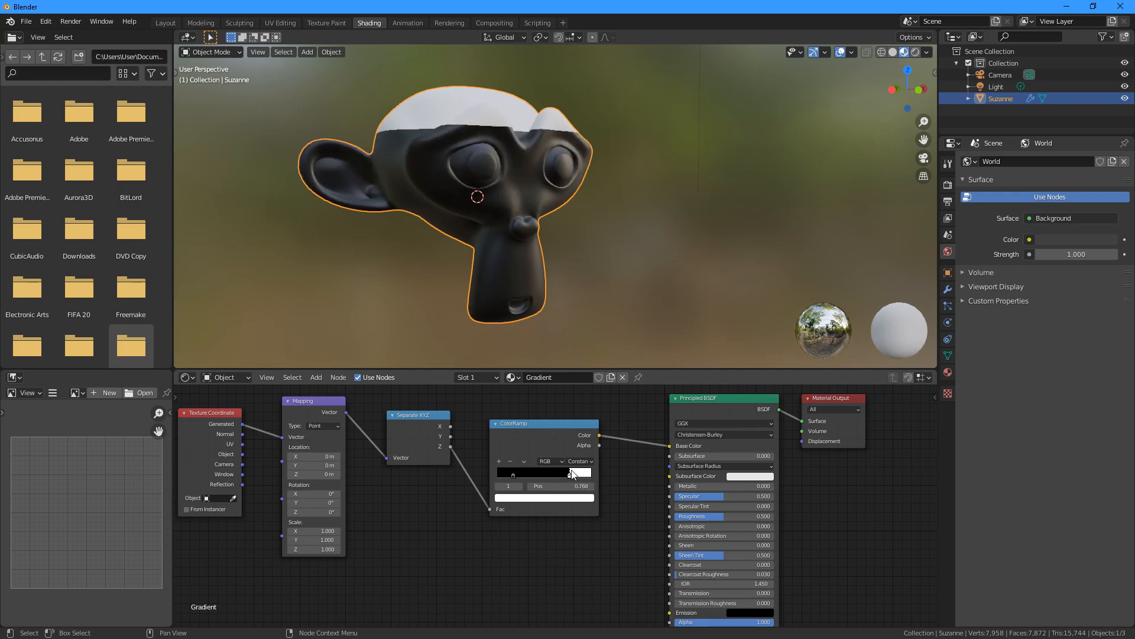
{"action": "left_click_drag", "start_coordinate": [569, 472], "coordinate": [544, 471]}
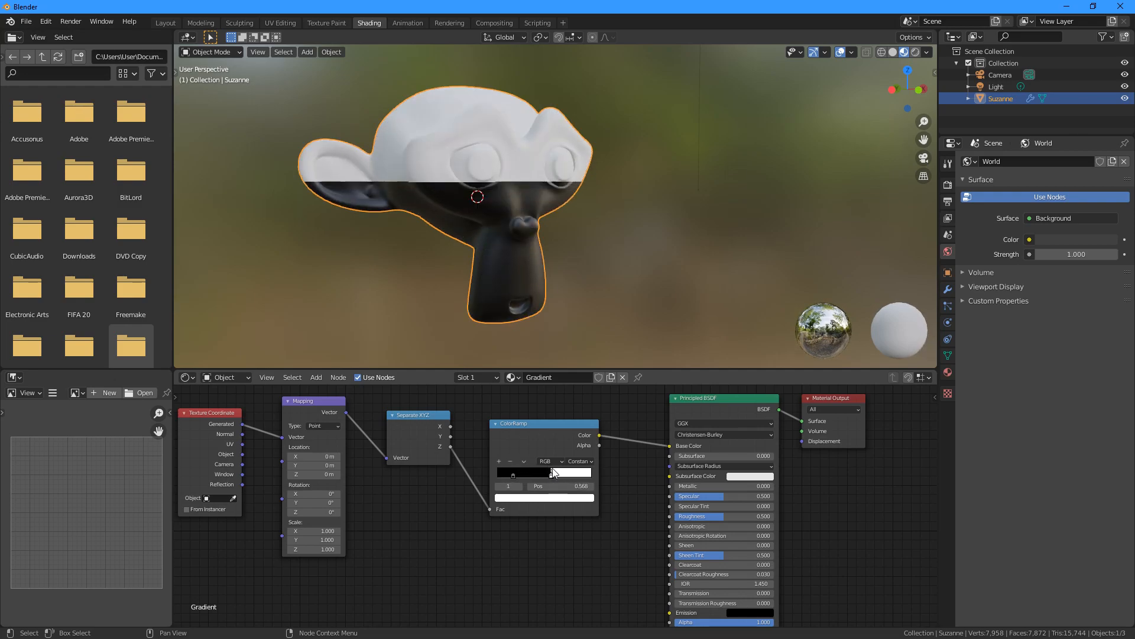
{"action": "left_click_drag", "start_coordinate": [550, 473], "coordinate": [569, 473]}
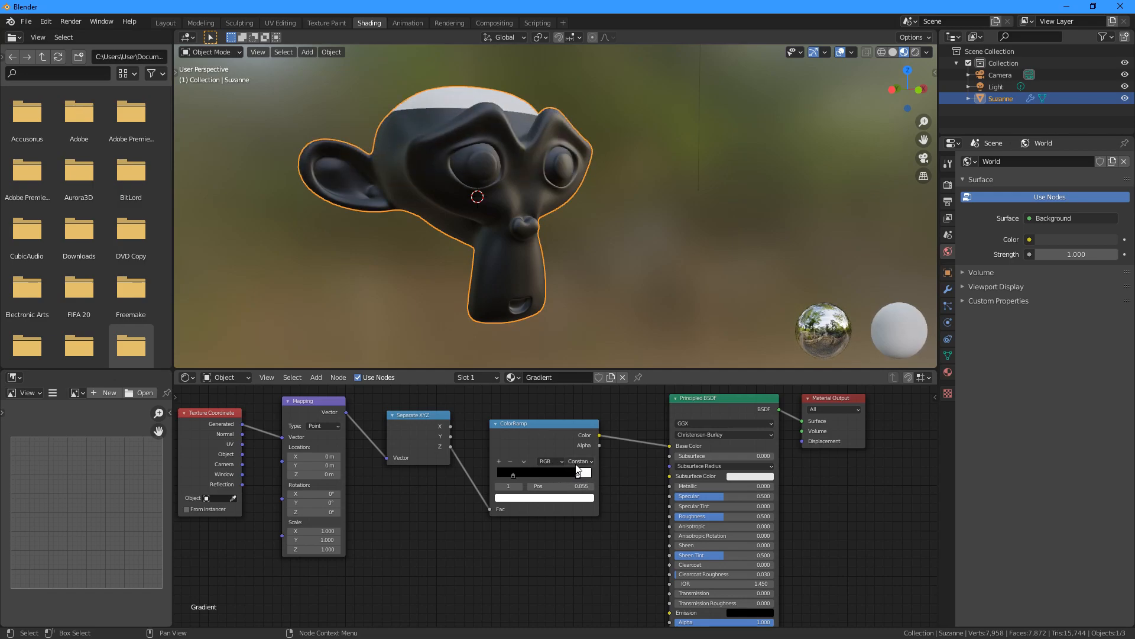
{"action": "left_click", "coordinate": [580, 462]}
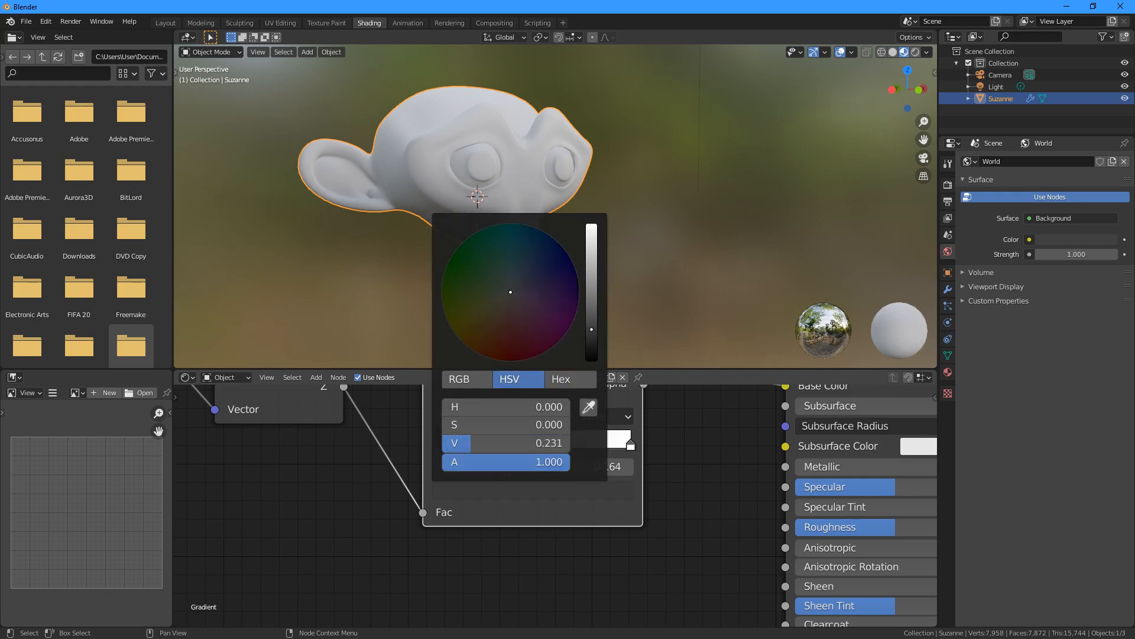
Step: Set the stop colors to a bright yellow and pink
{"action": "left_click_drag", "start_coordinate": [590, 330], "coordinate": [590, 224]}
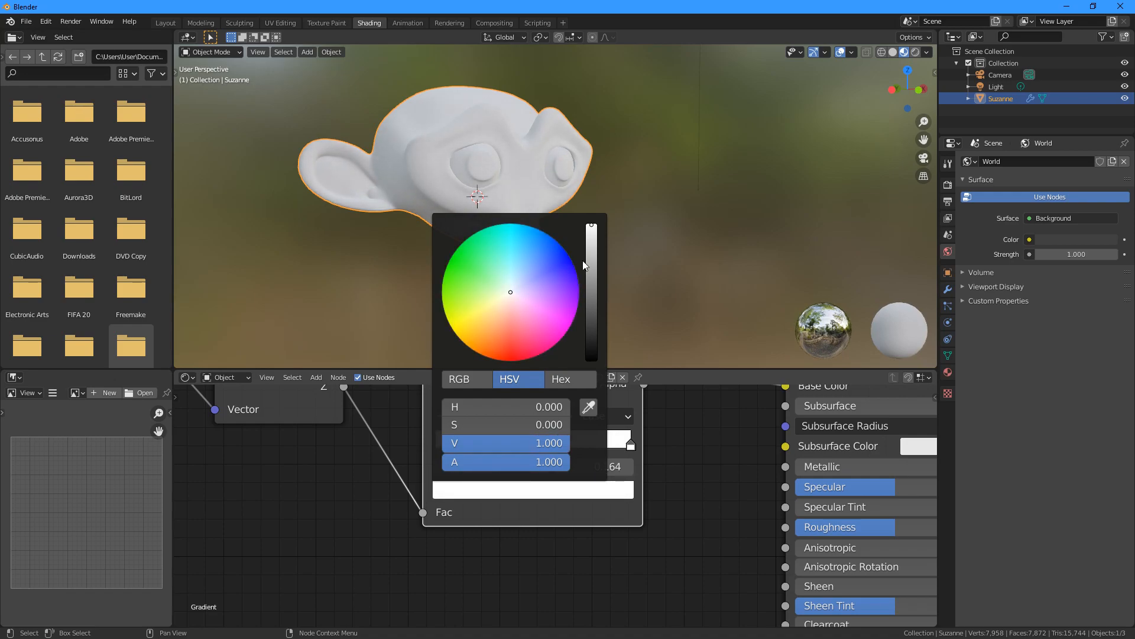
{"action": "mouse_move", "coordinate": [518, 300]}
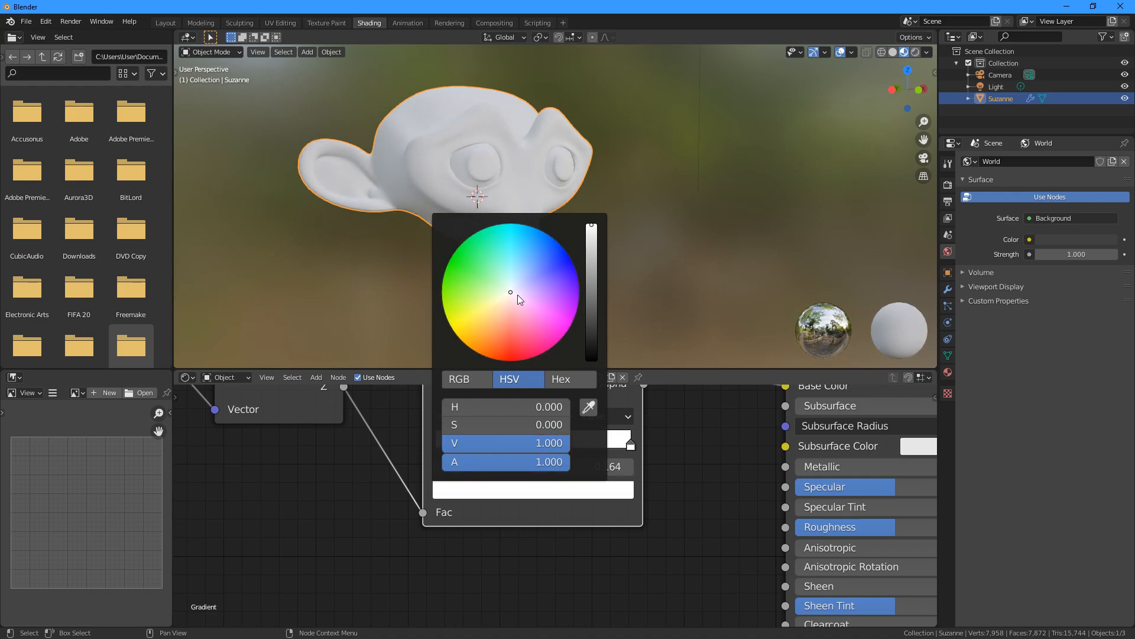
{"action": "left_click", "coordinate": [469, 335]}
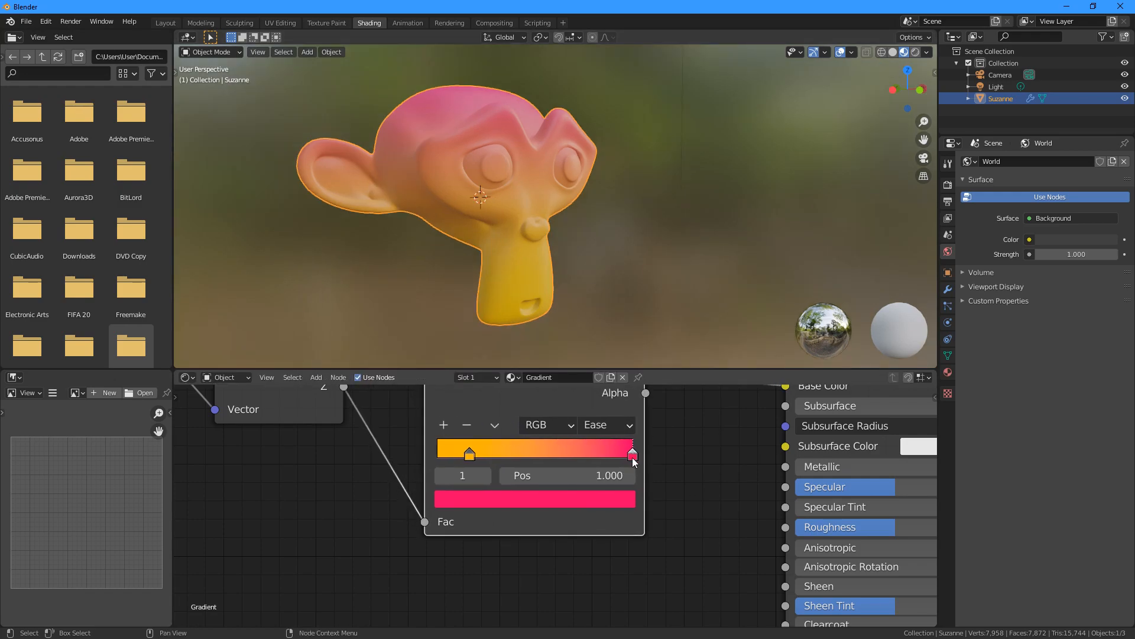
Step: Reposition the pink stop toward the middle of the ramp
{"action": "left_click_drag", "start_coordinate": [631, 454], "coordinate": [574, 449]}
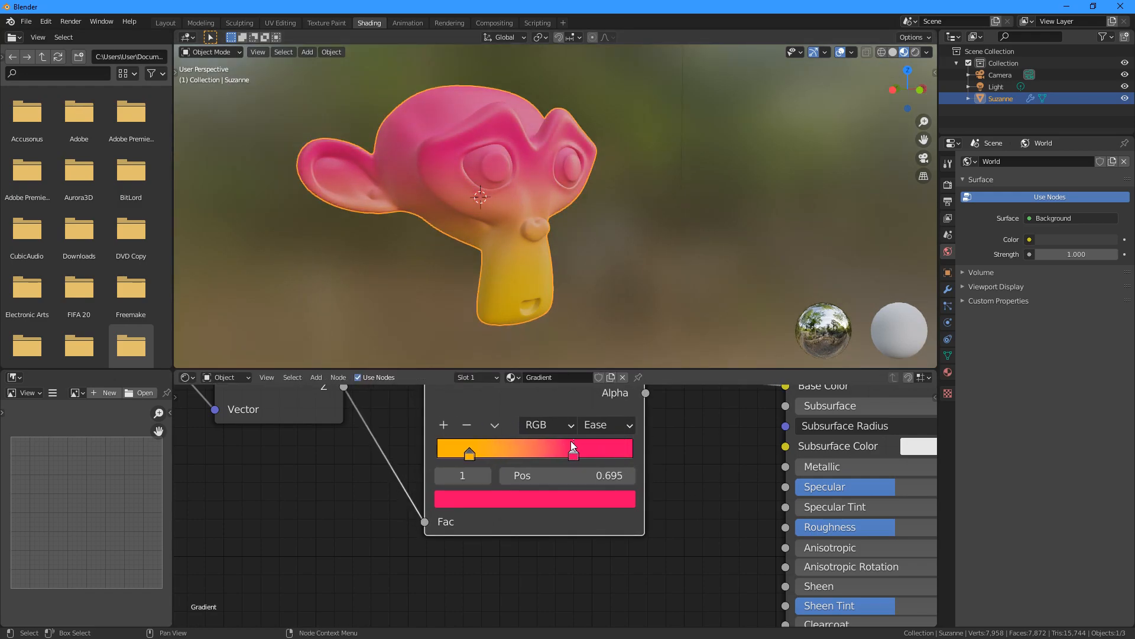
{"action": "left_click_drag", "start_coordinate": [573, 449], "coordinate": [550, 450]}
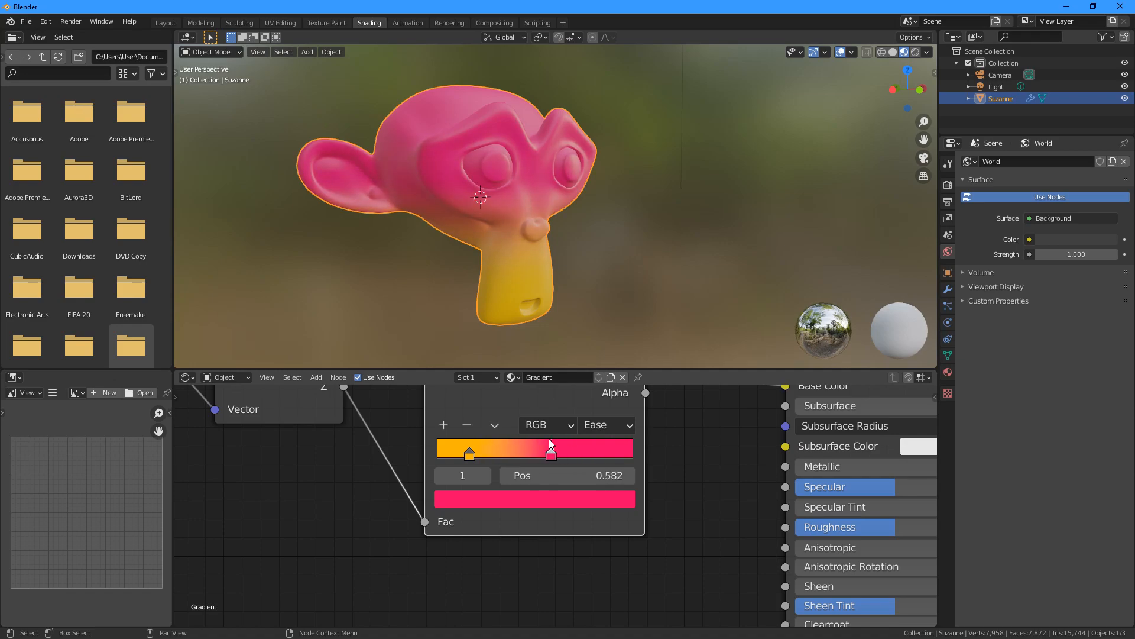
{"action": "left_click_drag", "start_coordinate": [550, 451], "coordinate": [587, 450]}
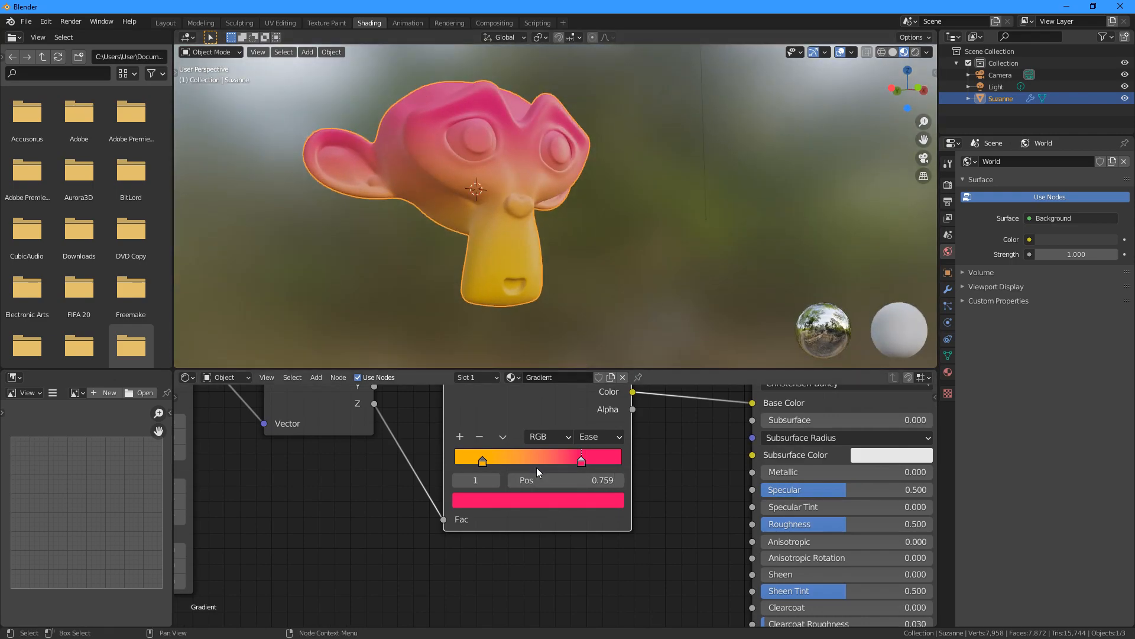
{"action": "left_click_drag", "start_coordinate": [581, 460], "coordinate": [563, 460]}
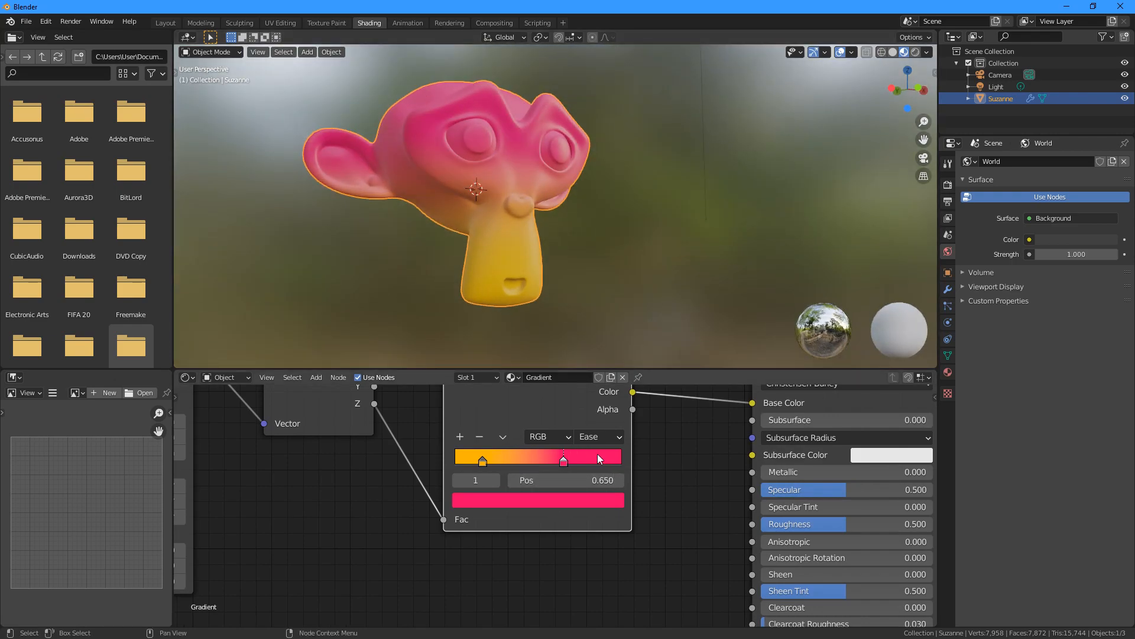
Step: Add an orange stop between yellow and pink and a bright blue stop at the top
{"action": "left_click_drag", "start_coordinate": [563, 459], "coordinate": [523, 459]}
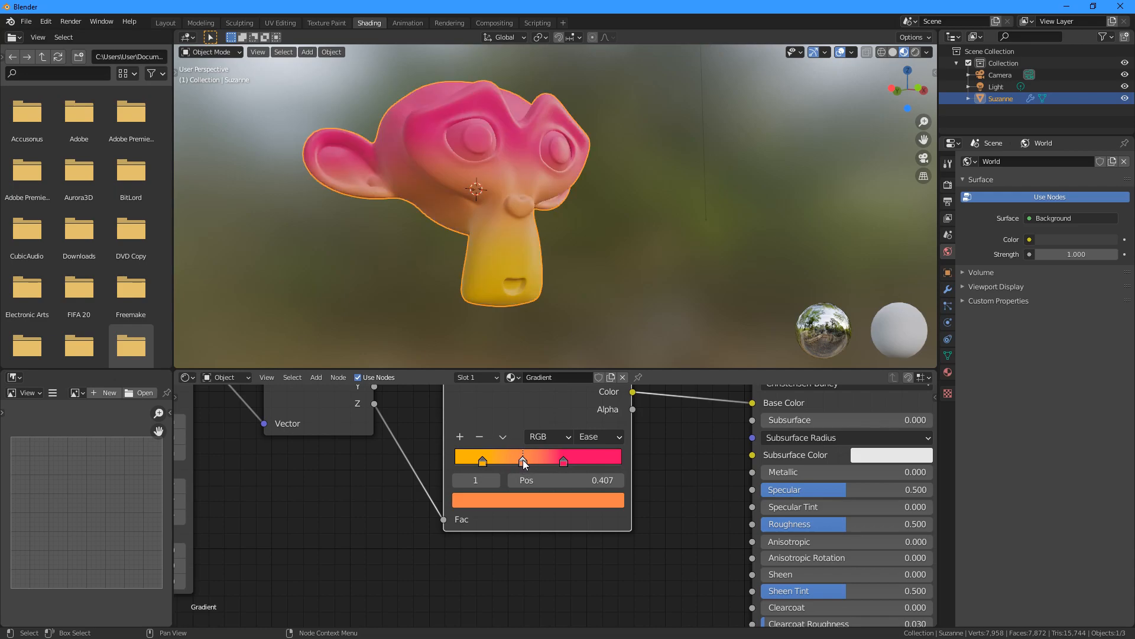
{"action": "left_click_drag", "start_coordinate": [524, 462], "coordinate": [618, 462]}
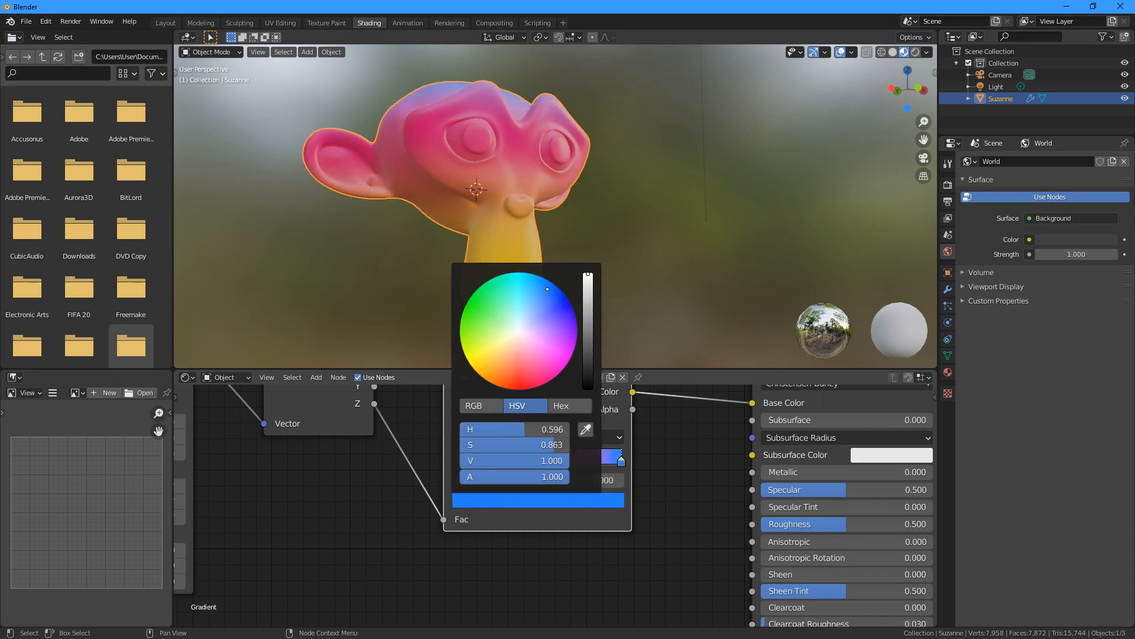
{"action": "left_click_drag", "start_coordinate": [547, 288], "coordinate": [559, 290]}
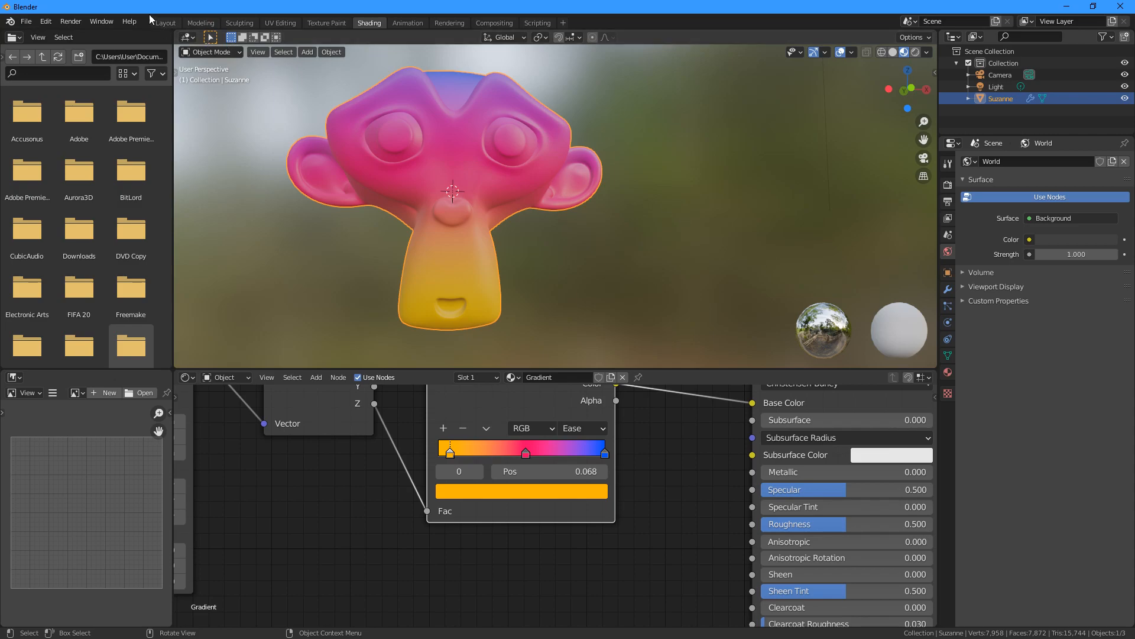
Step: Preview the gradient in the Layout workspace's rendered view, then return to Shading
{"action": "left_click", "coordinate": [164, 22]}
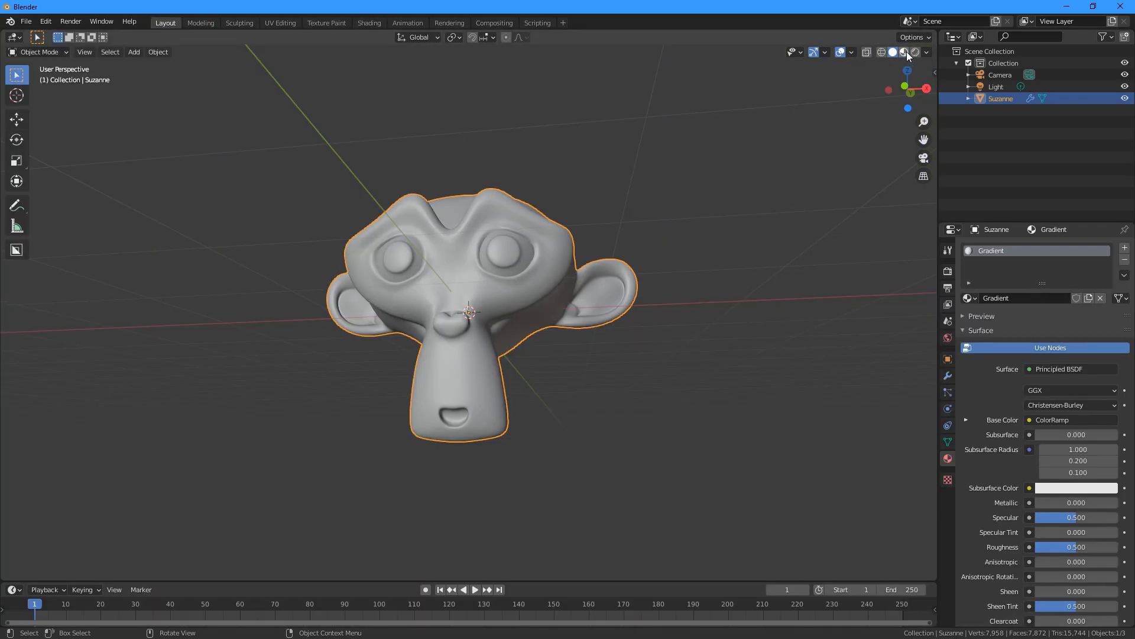
{"action": "left_click", "coordinate": [904, 51]}
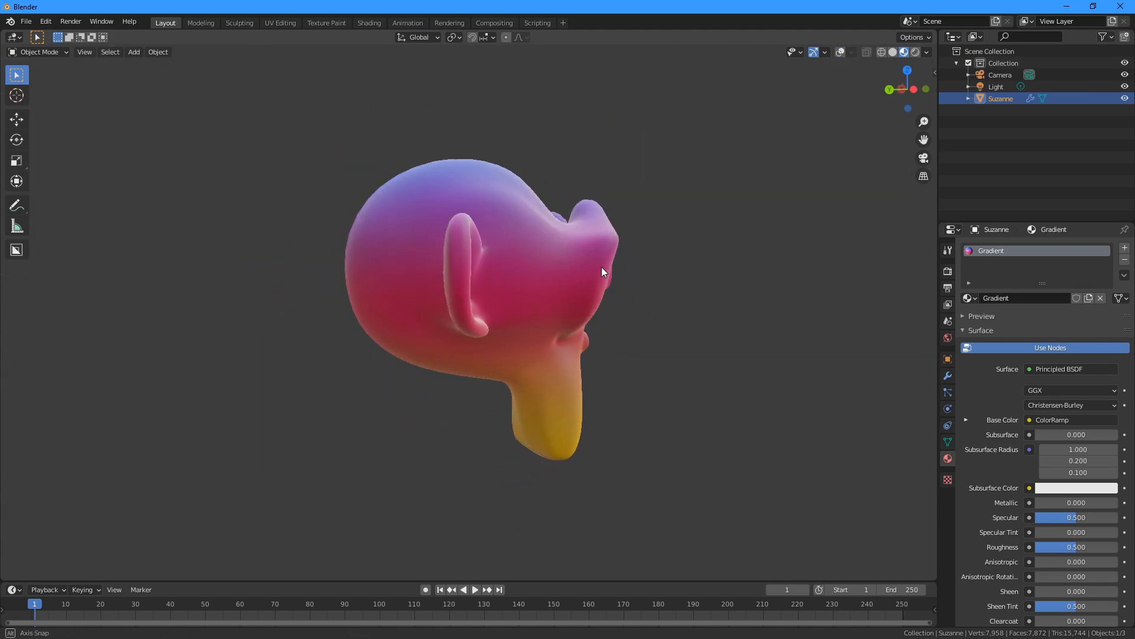
{"action": "left_click_drag", "start_coordinate": [601, 272], "coordinate": [492, 253]}
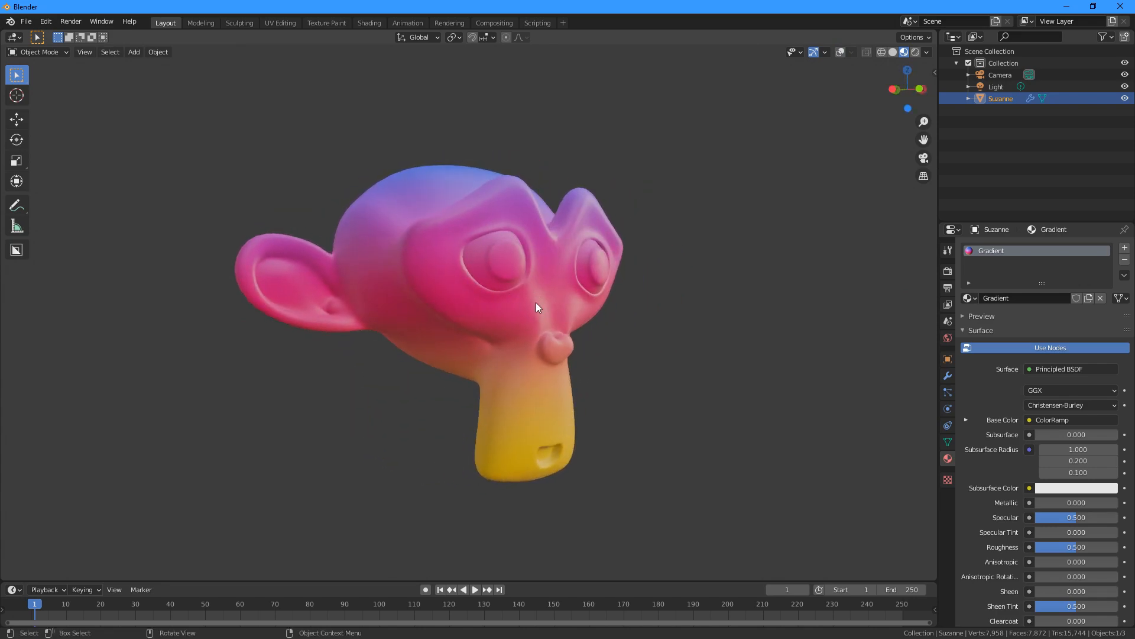
{"action": "mouse_move", "coordinate": [398, 210]}
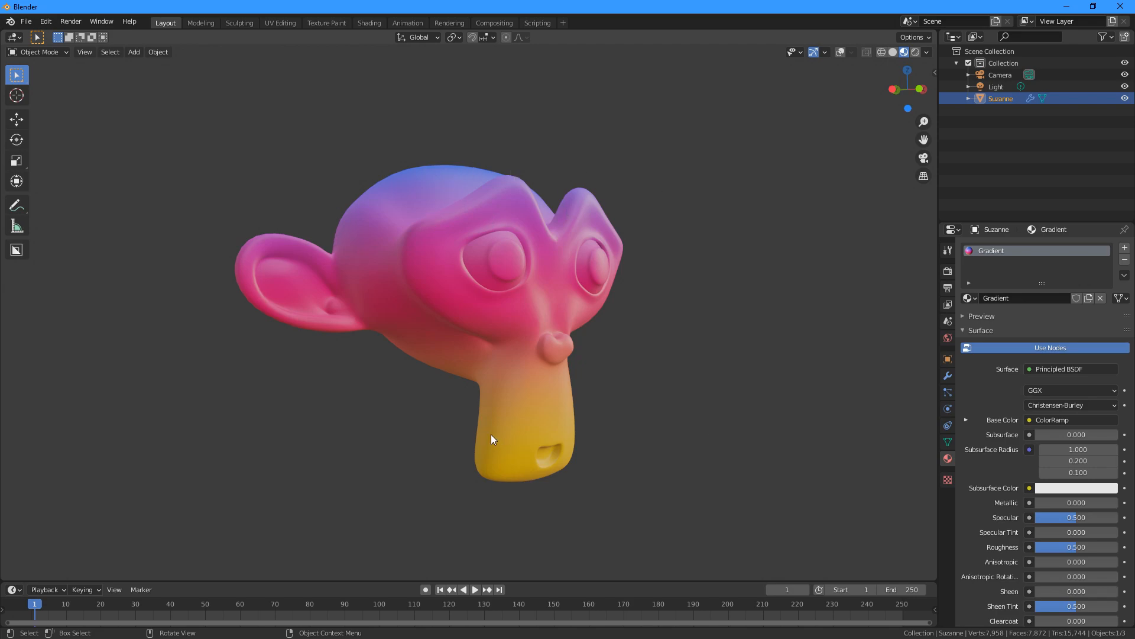
{"action": "mouse_move", "coordinate": [403, 193]}
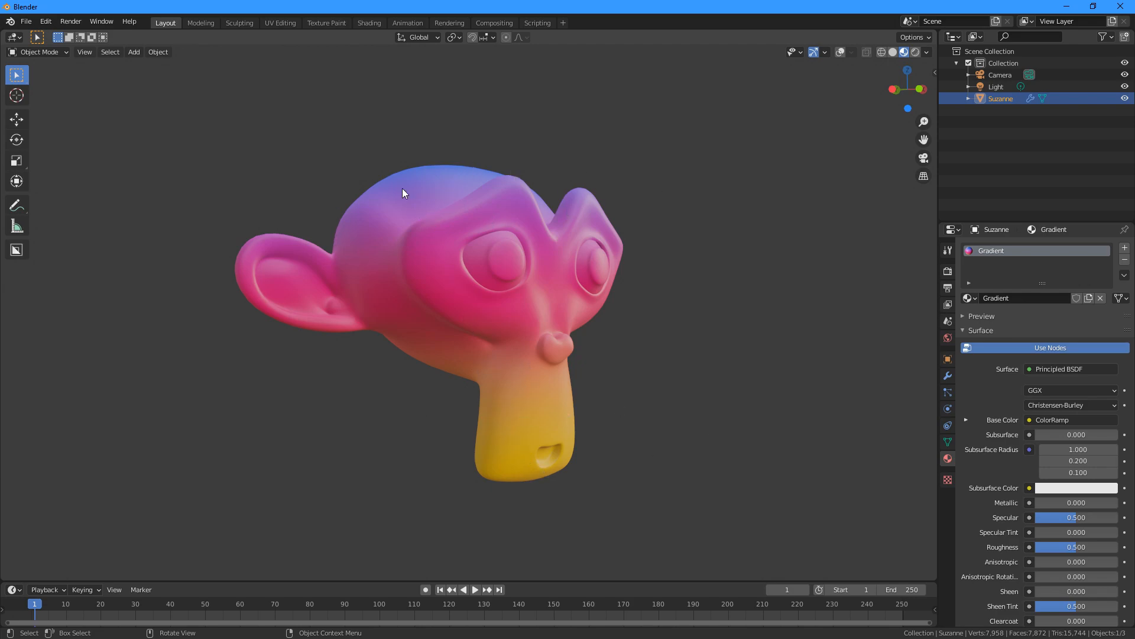
{"action": "mouse_move", "coordinate": [488, 82]}
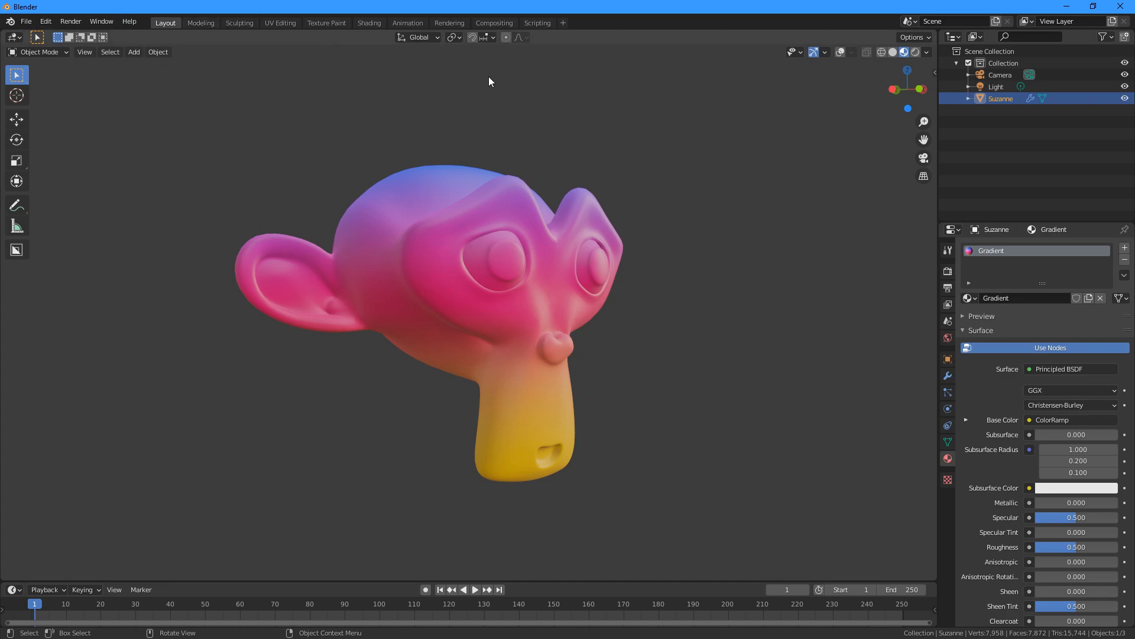
{"action": "left_click", "coordinate": [368, 22]}
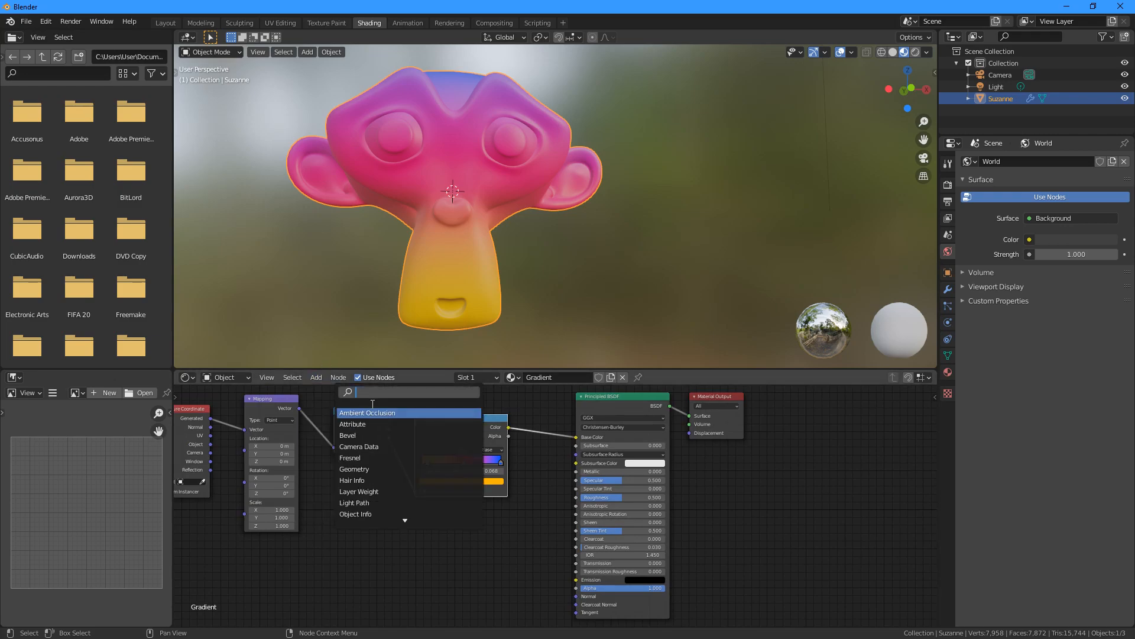
Step: Add a second ColorRamp and link its Color output into Roughness
{"action": "type", "text": "ramp"}
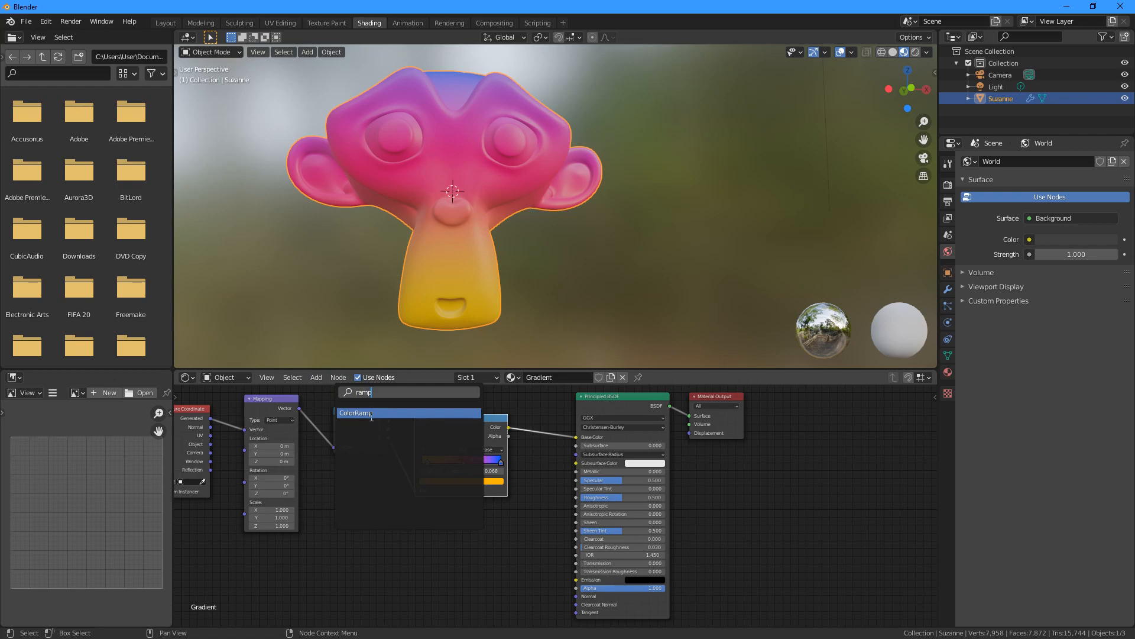
{"action": "left_click", "coordinate": [371, 413]}
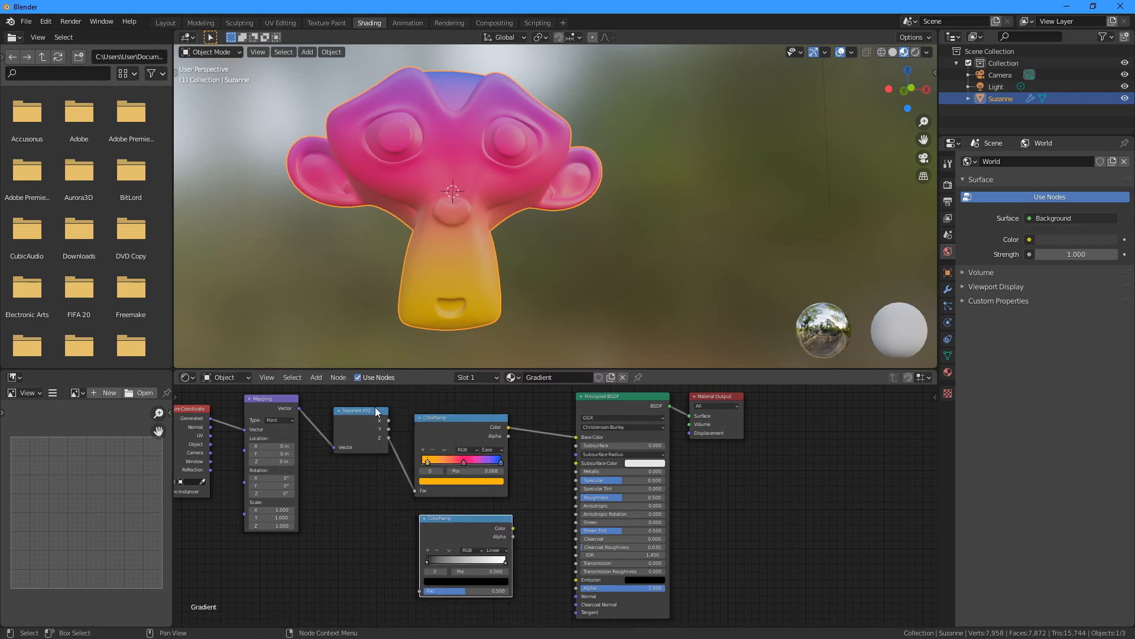
{"action": "mouse_move", "coordinate": [389, 441]}
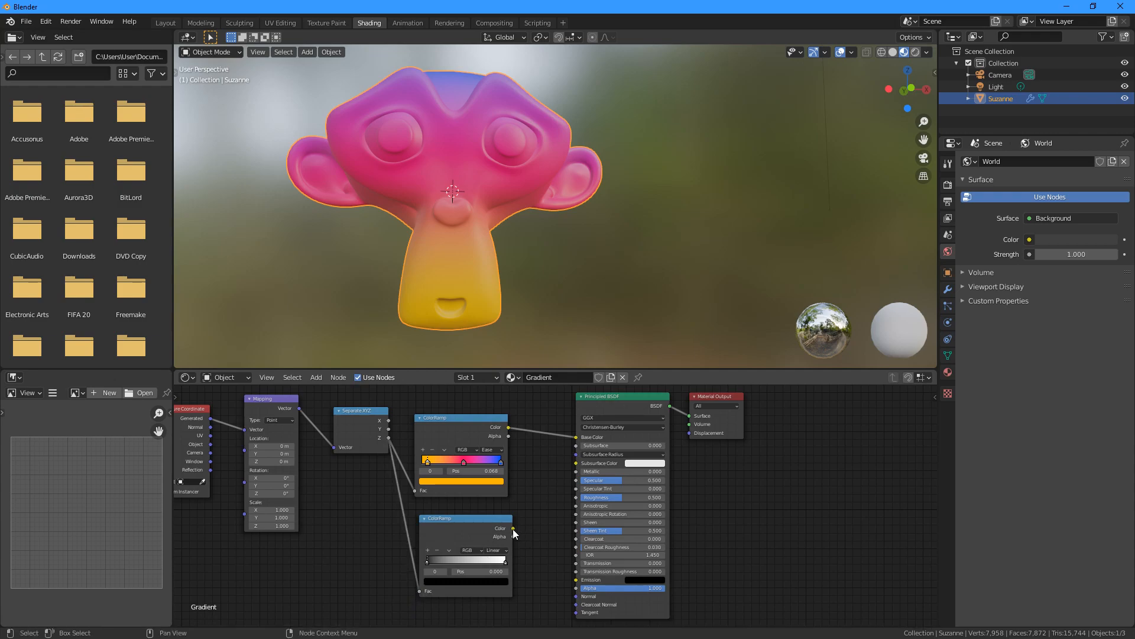
{"action": "left_click_drag", "start_coordinate": [513, 527], "coordinate": [530, 511]}
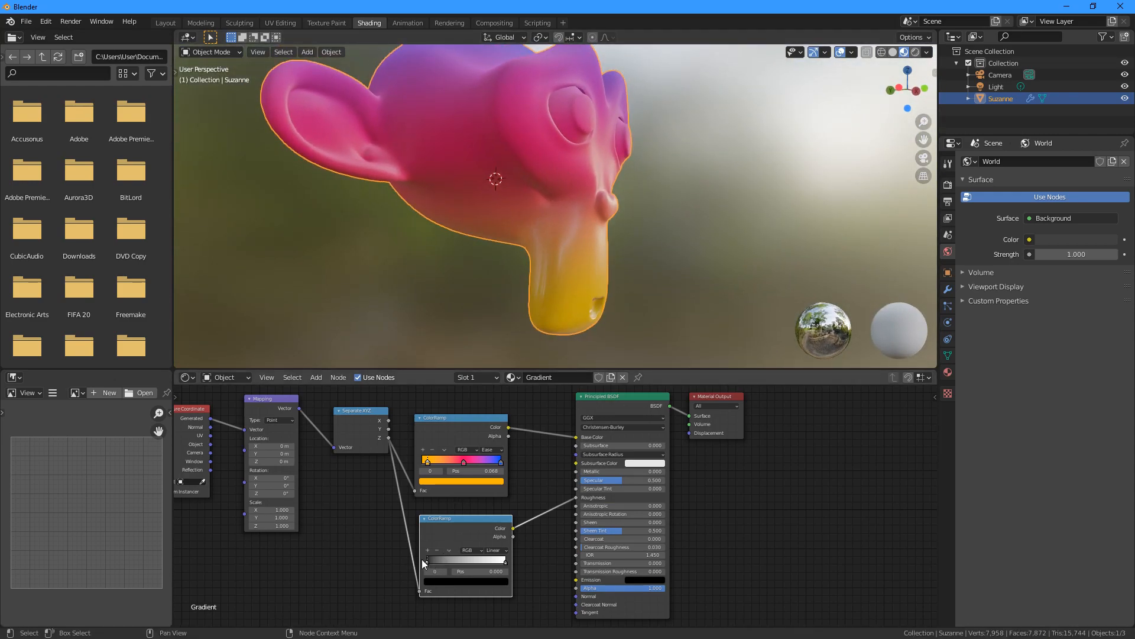
Step: Reshape the glossy area with a ramp stop and raise Specular to 1.000
{"action": "left_click_drag", "start_coordinate": [424, 559], "coordinate": [450, 560]}
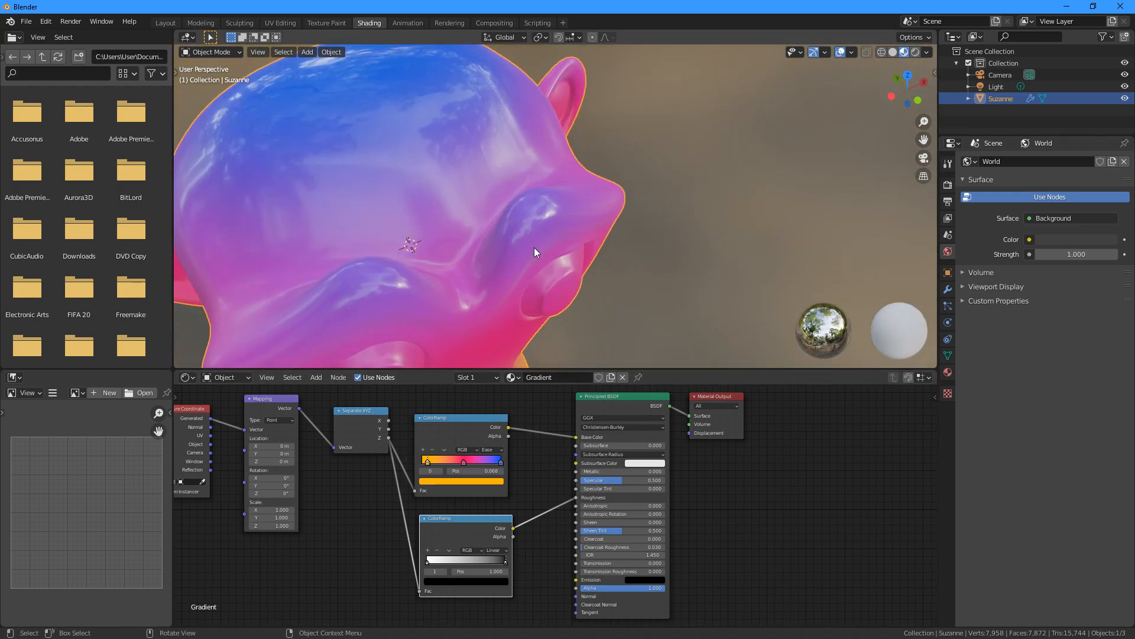
{"action": "left_click_drag", "start_coordinate": [536, 252], "coordinate": [587, 255]}
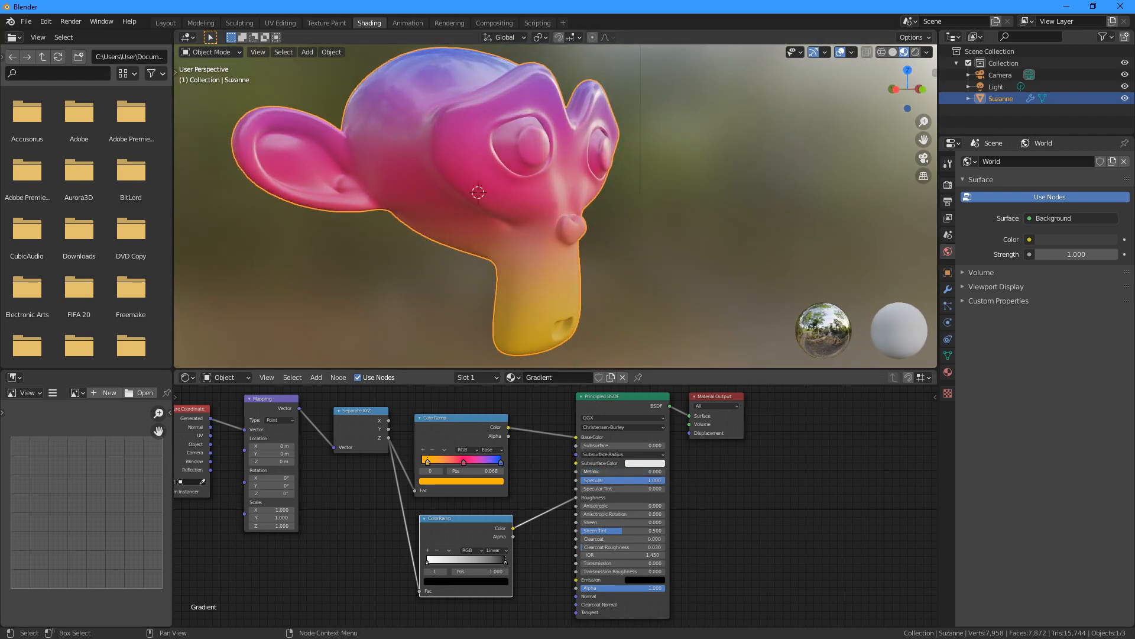
Step: Enable Bloom and Screen Space Reflections in Eevee's Render Properties from the Layout workspace
{"action": "left_click", "coordinate": [164, 23]}
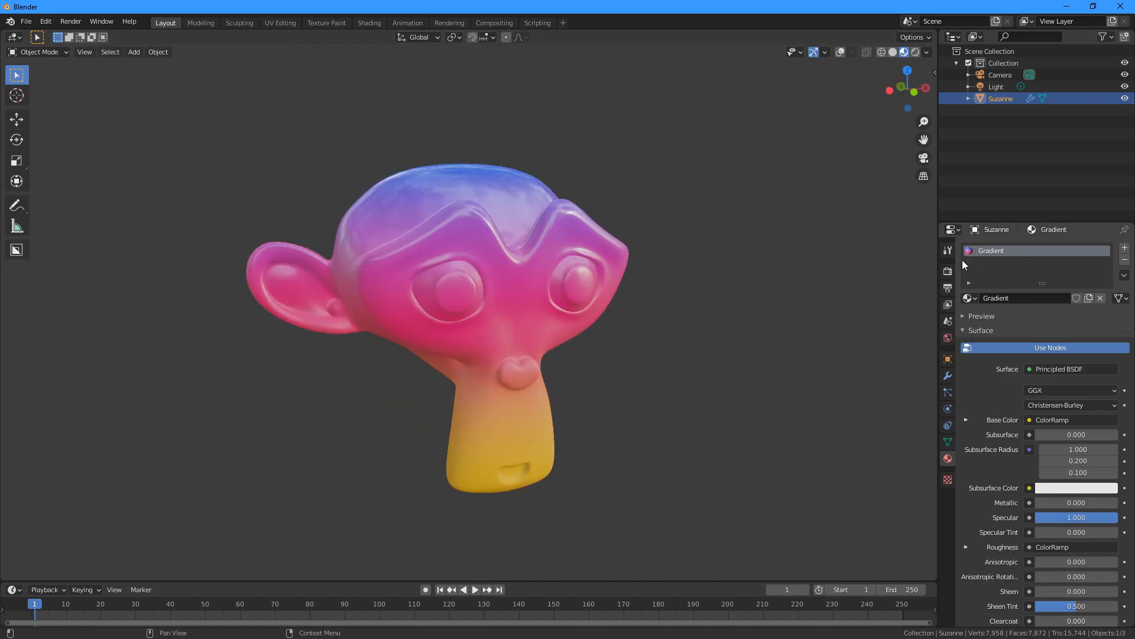
{"action": "mouse_move", "coordinate": [947, 273]}
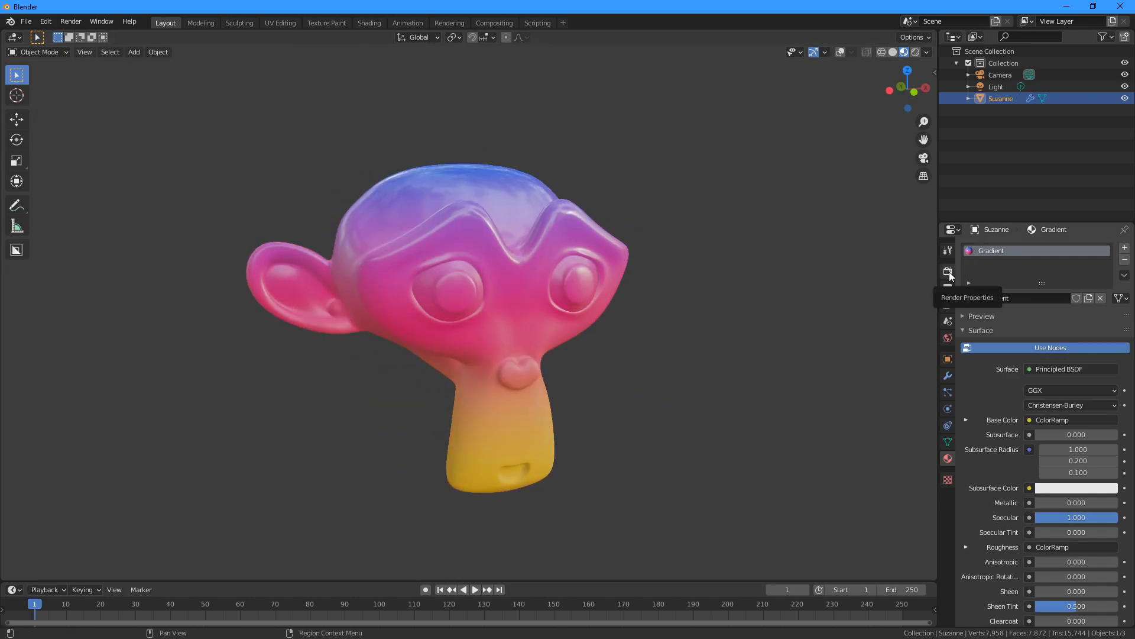
{"action": "left_click", "coordinate": [947, 288]}
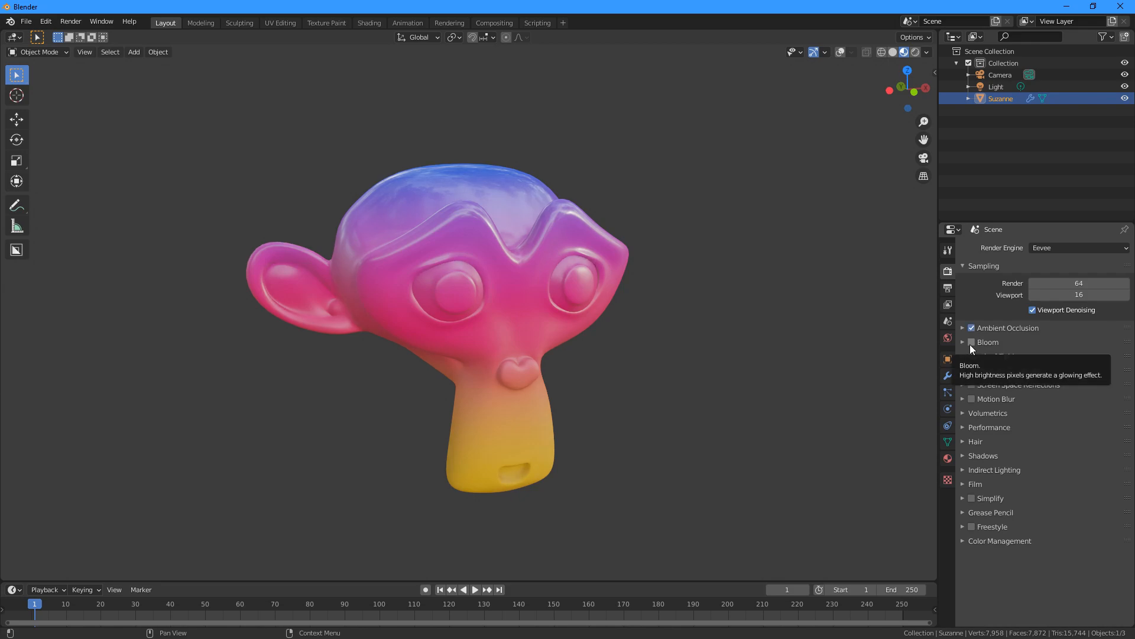
{"action": "left_click", "coordinate": [971, 342]}
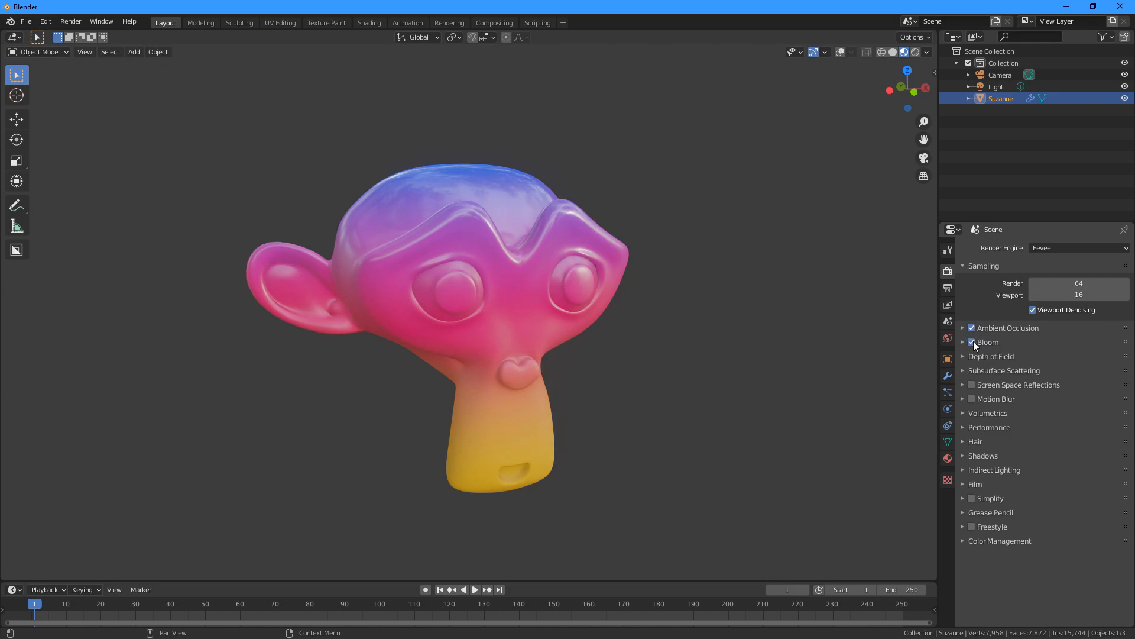
{"action": "left_click", "coordinate": [971, 385]}
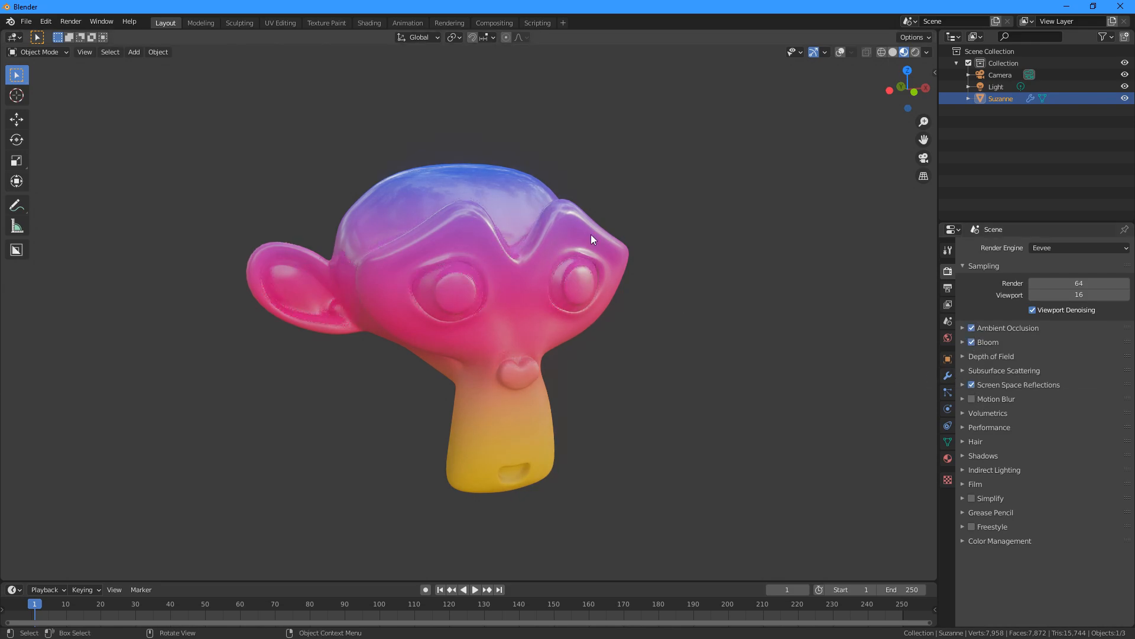
{"action": "left_click_drag", "start_coordinate": [590, 239], "coordinate": [651, 231]}
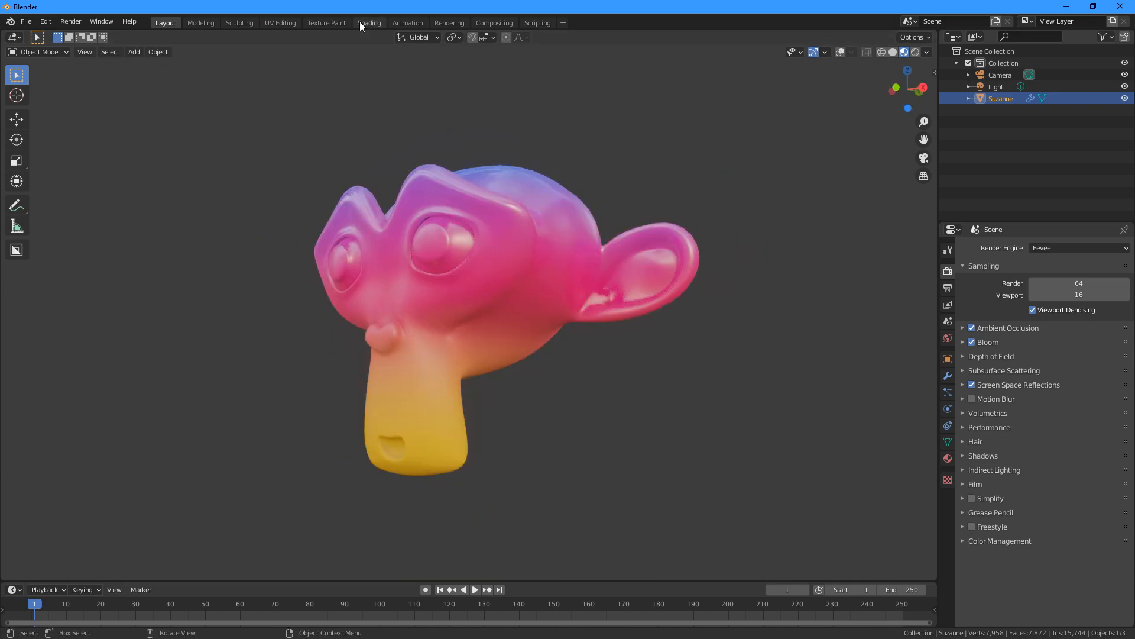
Step: Raise the Mapping node's Location Z to 0.2 m and adjust Rotation X/Y to tilt the gradient
{"action": "left_click", "coordinate": [369, 22]}
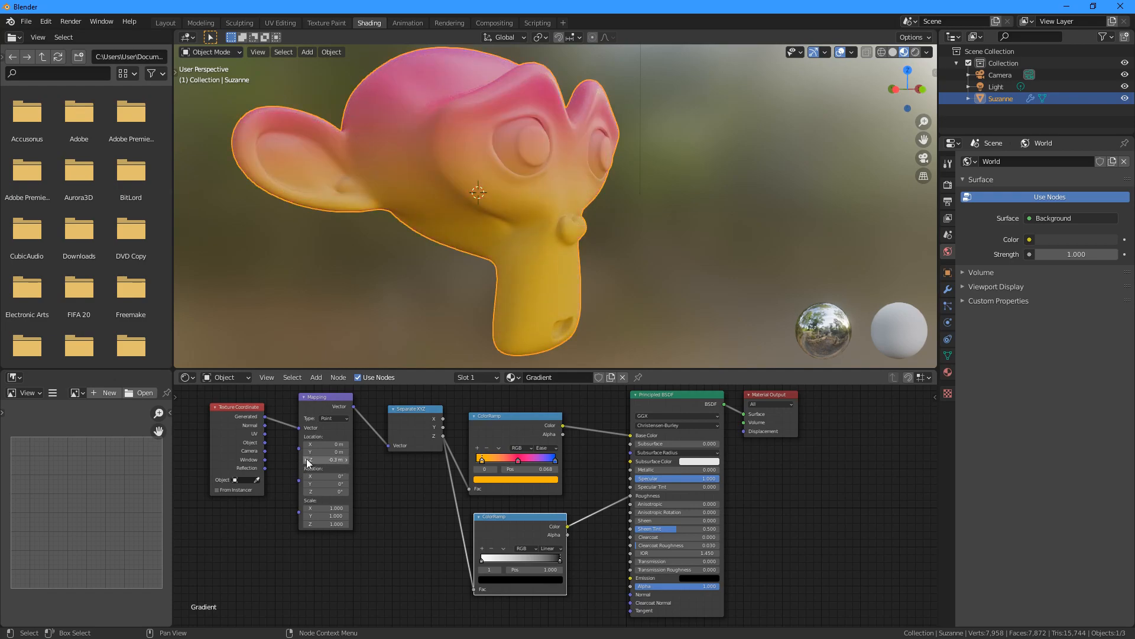
{"action": "left_click_drag", "start_coordinate": [326, 459], "coordinate": [344, 459]}
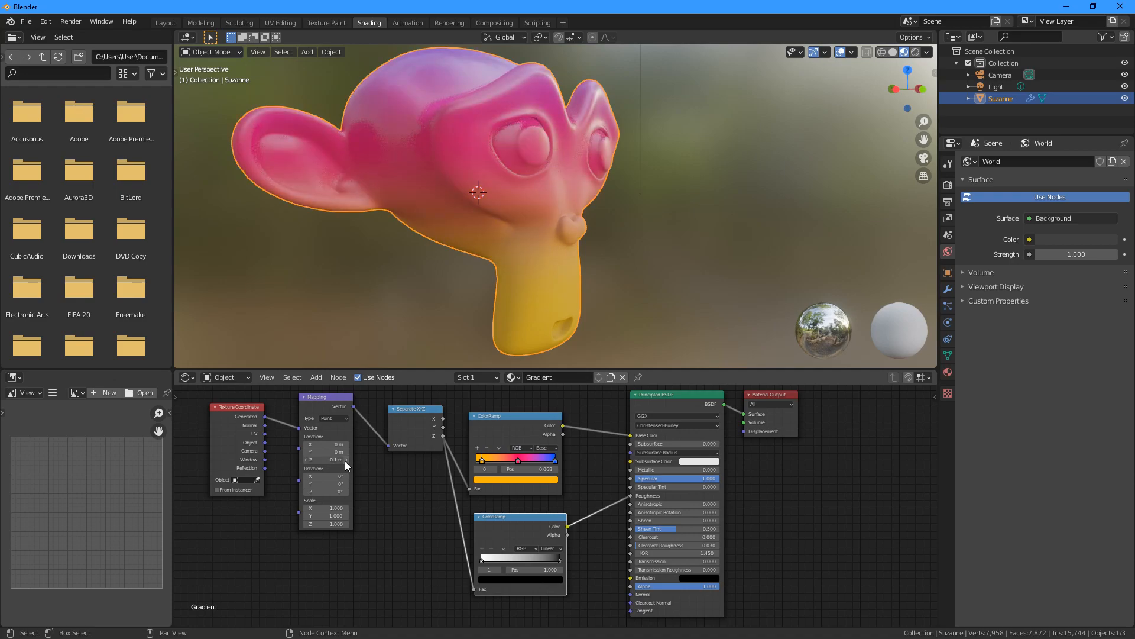
{"action": "left_click_drag", "start_coordinate": [322, 458], "coordinate": [346, 459]}
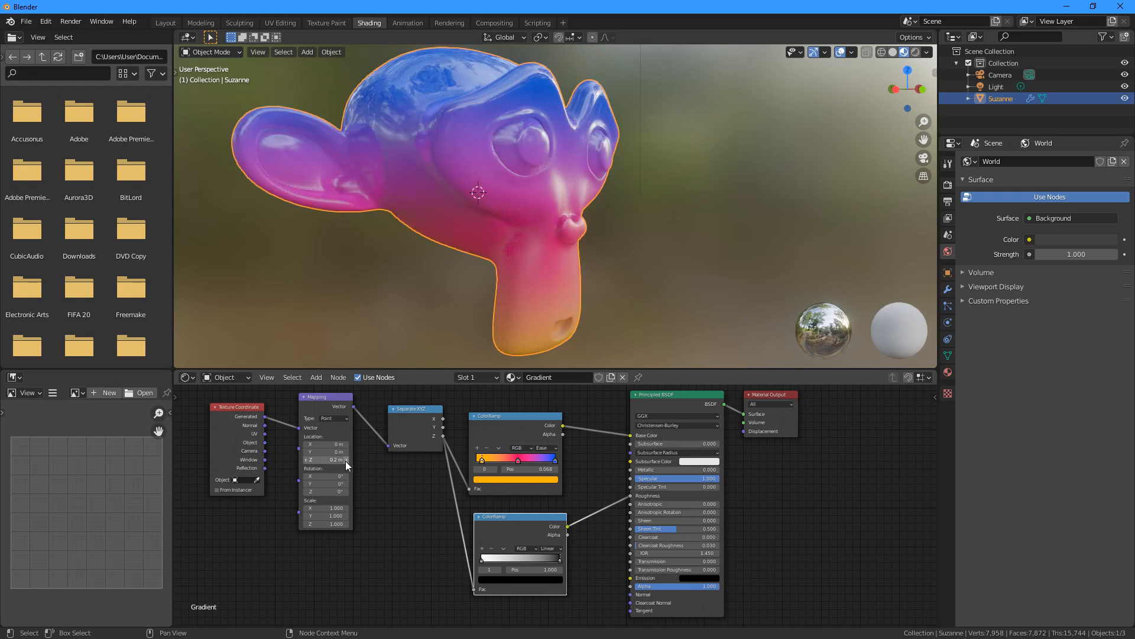
{"action": "left_click_drag", "start_coordinate": [326, 476], "coordinate": [344, 477]}
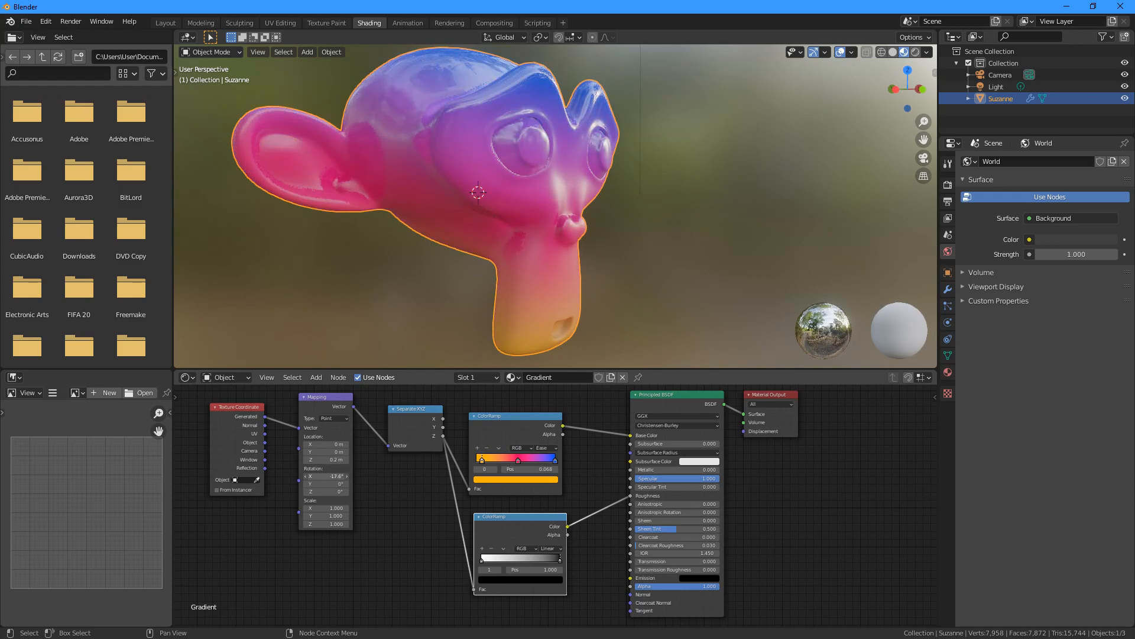
{"action": "left_click_drag", "start_coordinate": [326, 476], "coordinate": [319, 476]}
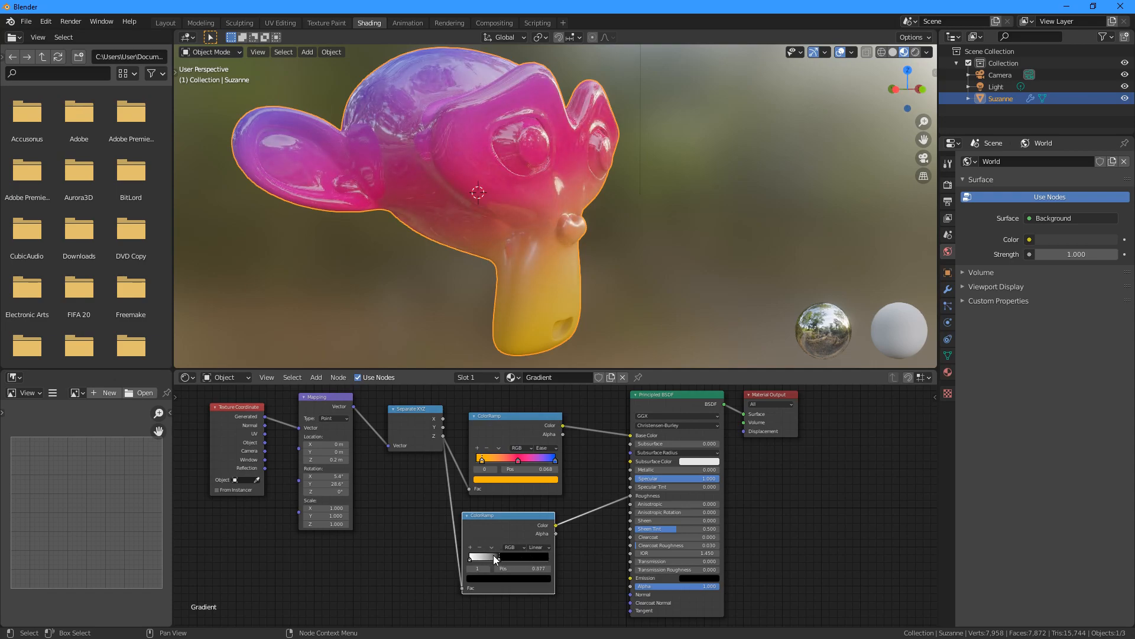
Step: Settle the roughness ColorRamp's white stop around 0.36 and return to the Layout workspace
{"action": "left_click_drag", "start_coordinate": [485, 556], "coordinate": [498, 556]}
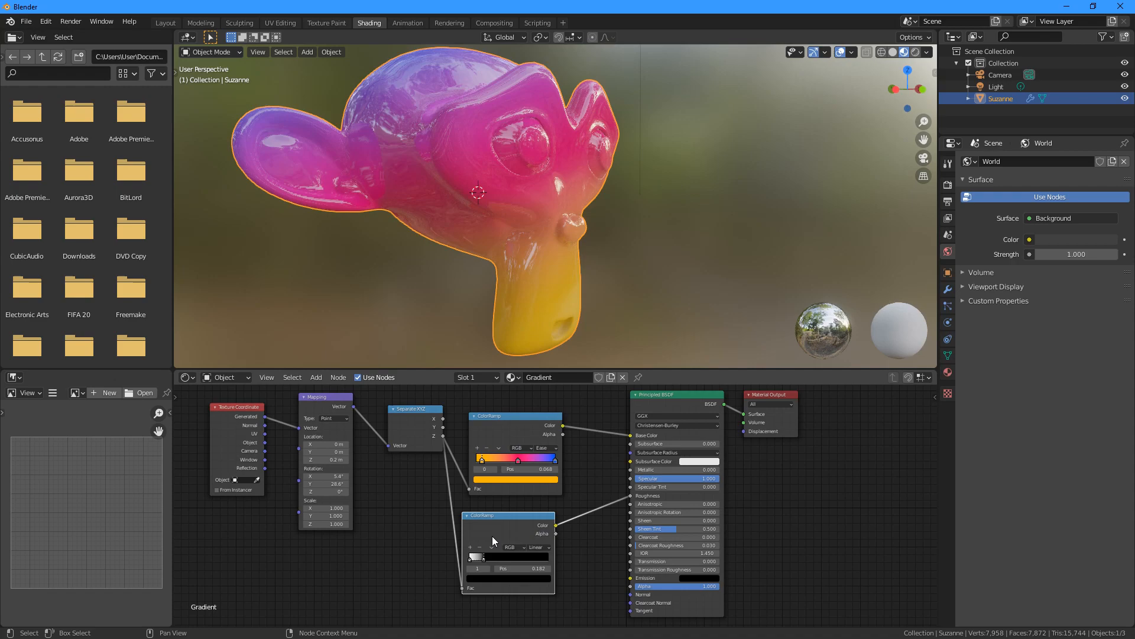
{"action": "left_click_drag", "start_coordinate": [478, 568], "coordinate": [532, 568]}
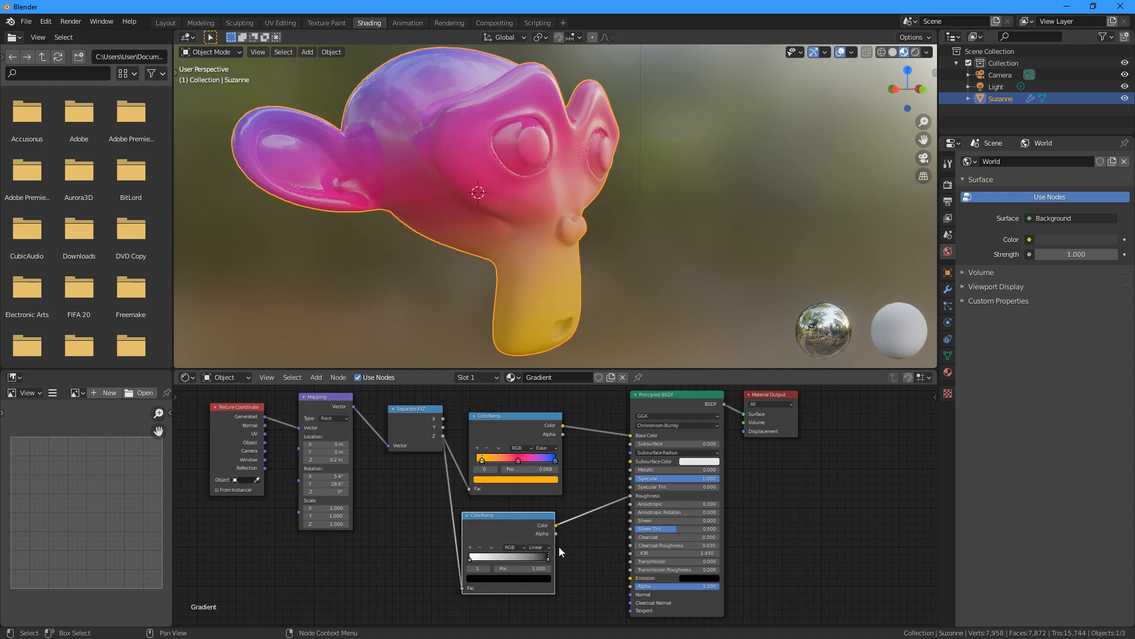
{"action": "left_click_drag", "start_coordinate": [547, 556], "coordinate": [480, 556]}
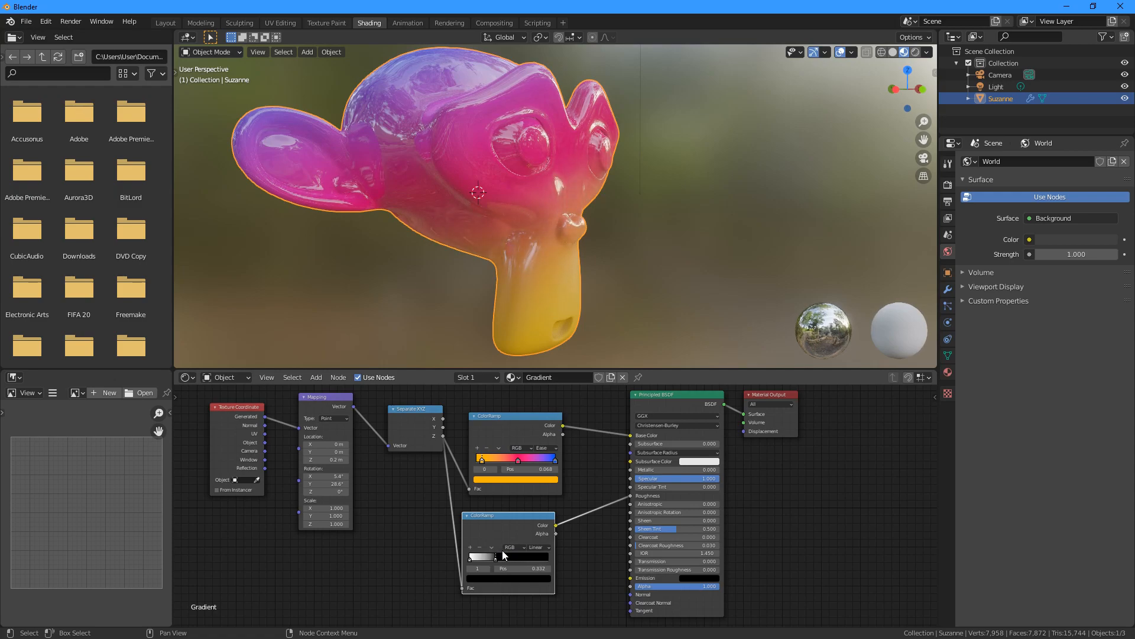
{"action": "left_click_drag", "start_coordinate": [478, 556], "coordinate": [502, 555]}
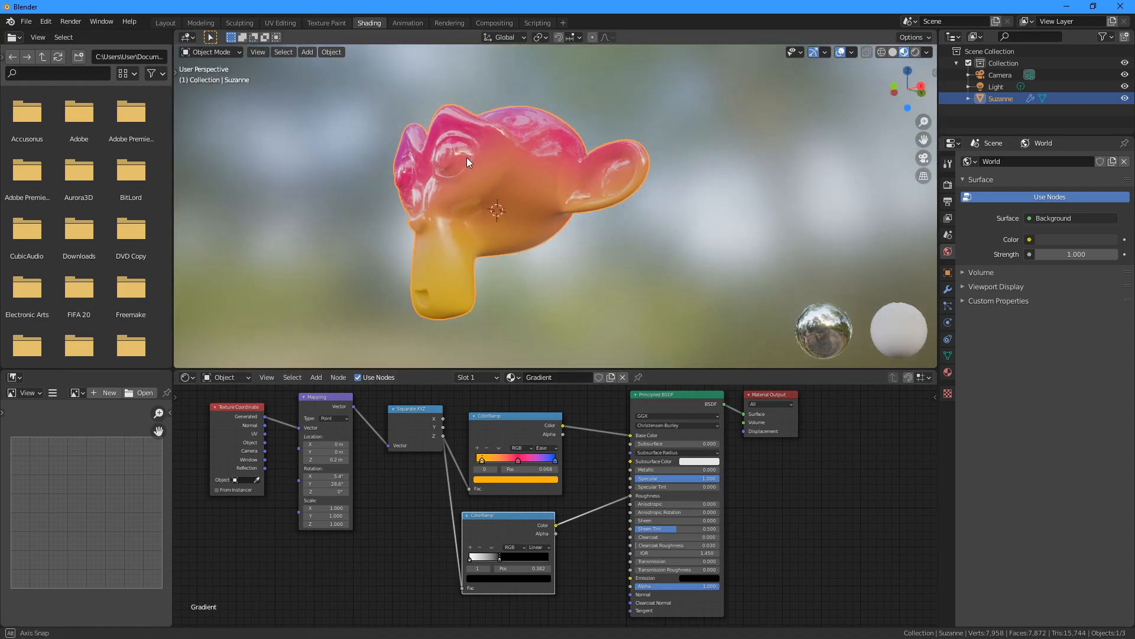
{"action": "left_click", "coordinate": [165, 22]}
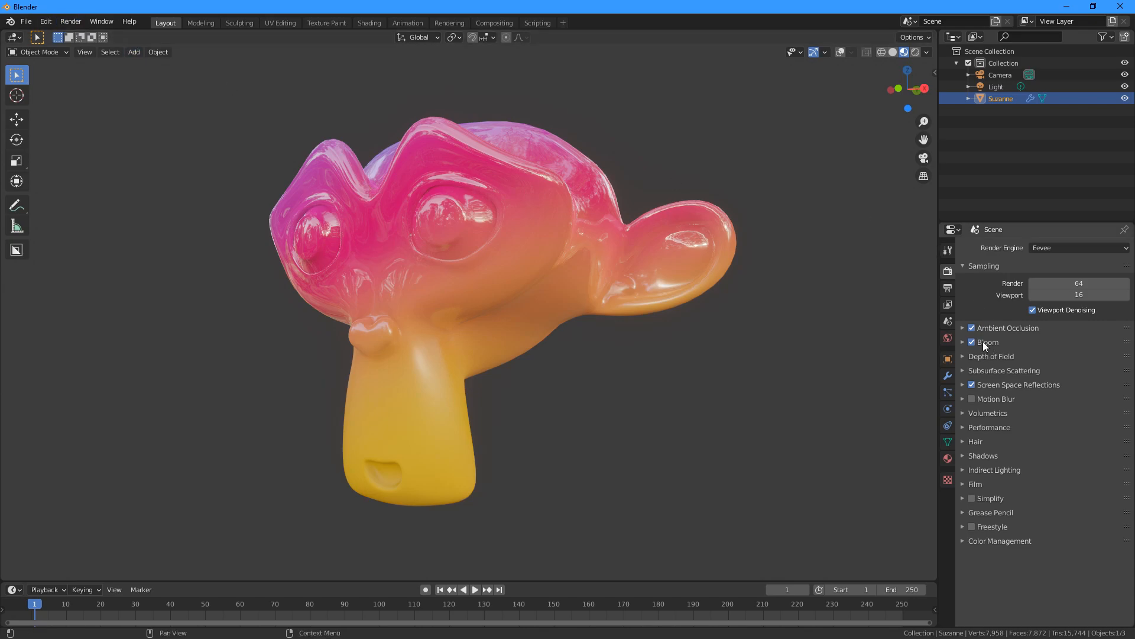
Step: Expand the Ambient Occlusion panel, showing distance 0.2 m and factor 1.0
{"action": "left_click", "coordinate": [963, 328]}
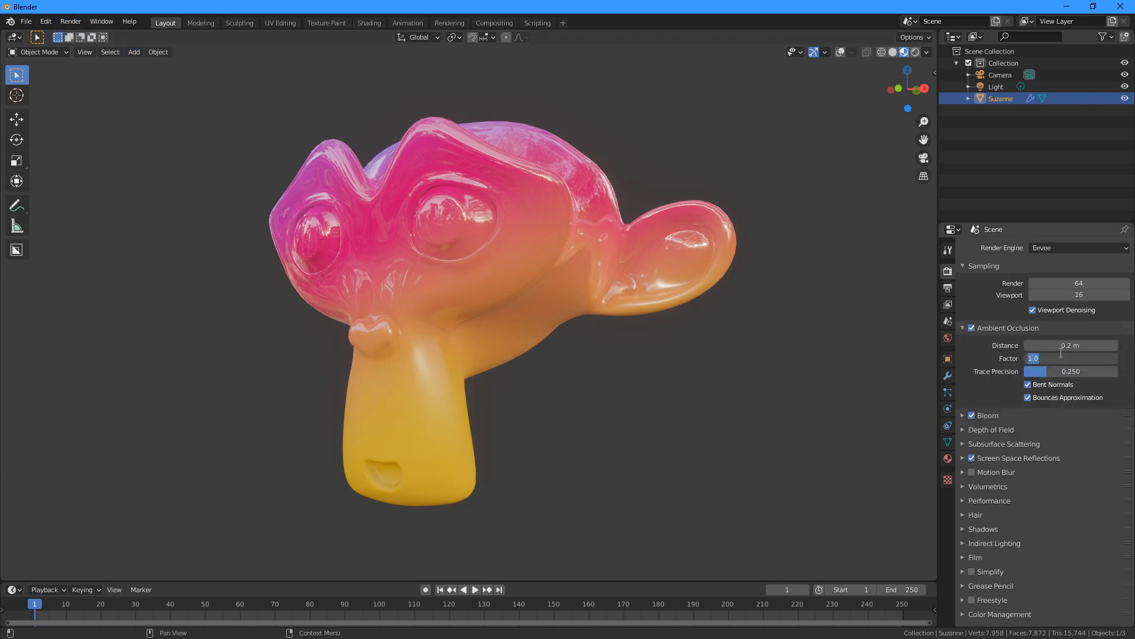